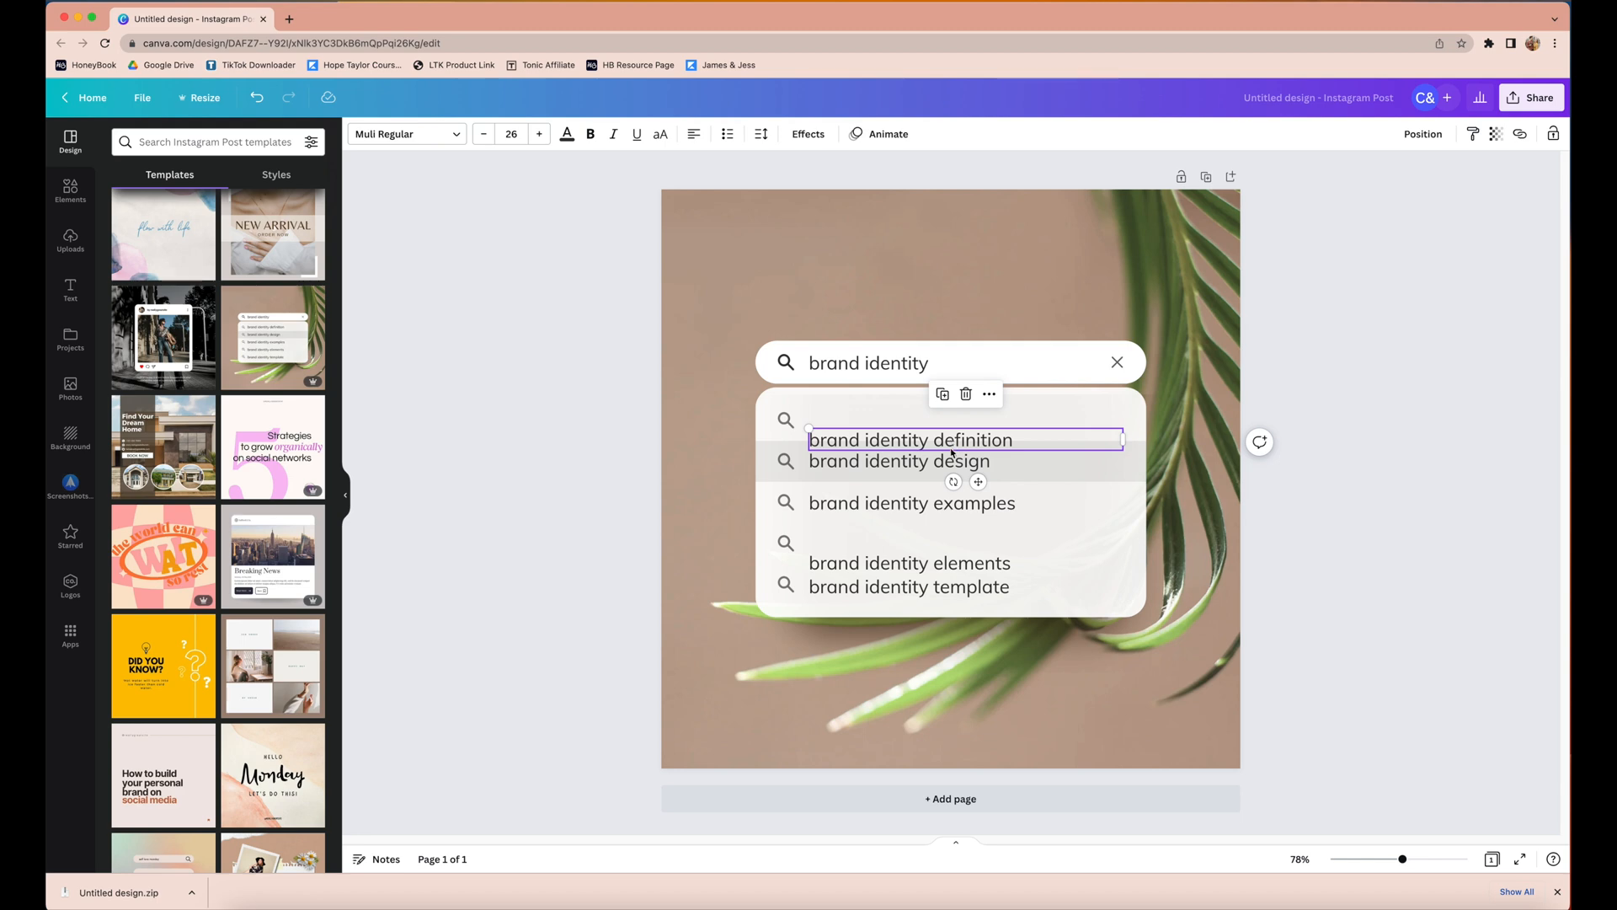
Step: Select all five 'brand identity' suggestion lines and space them evenly vertically
click(908, 586)
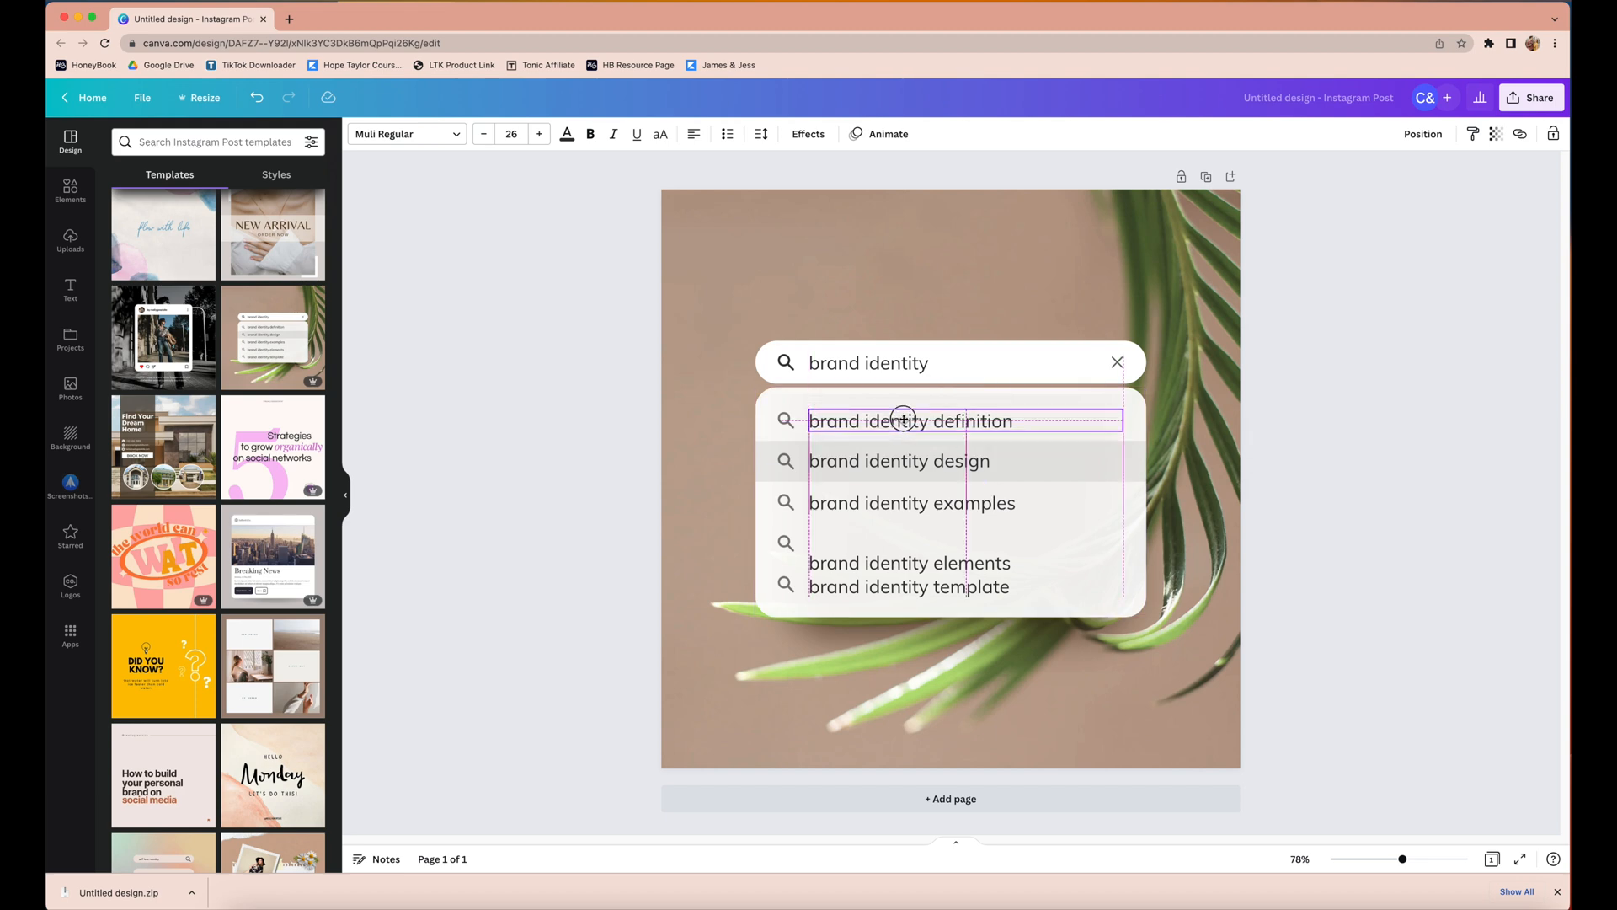
click(909, 421)
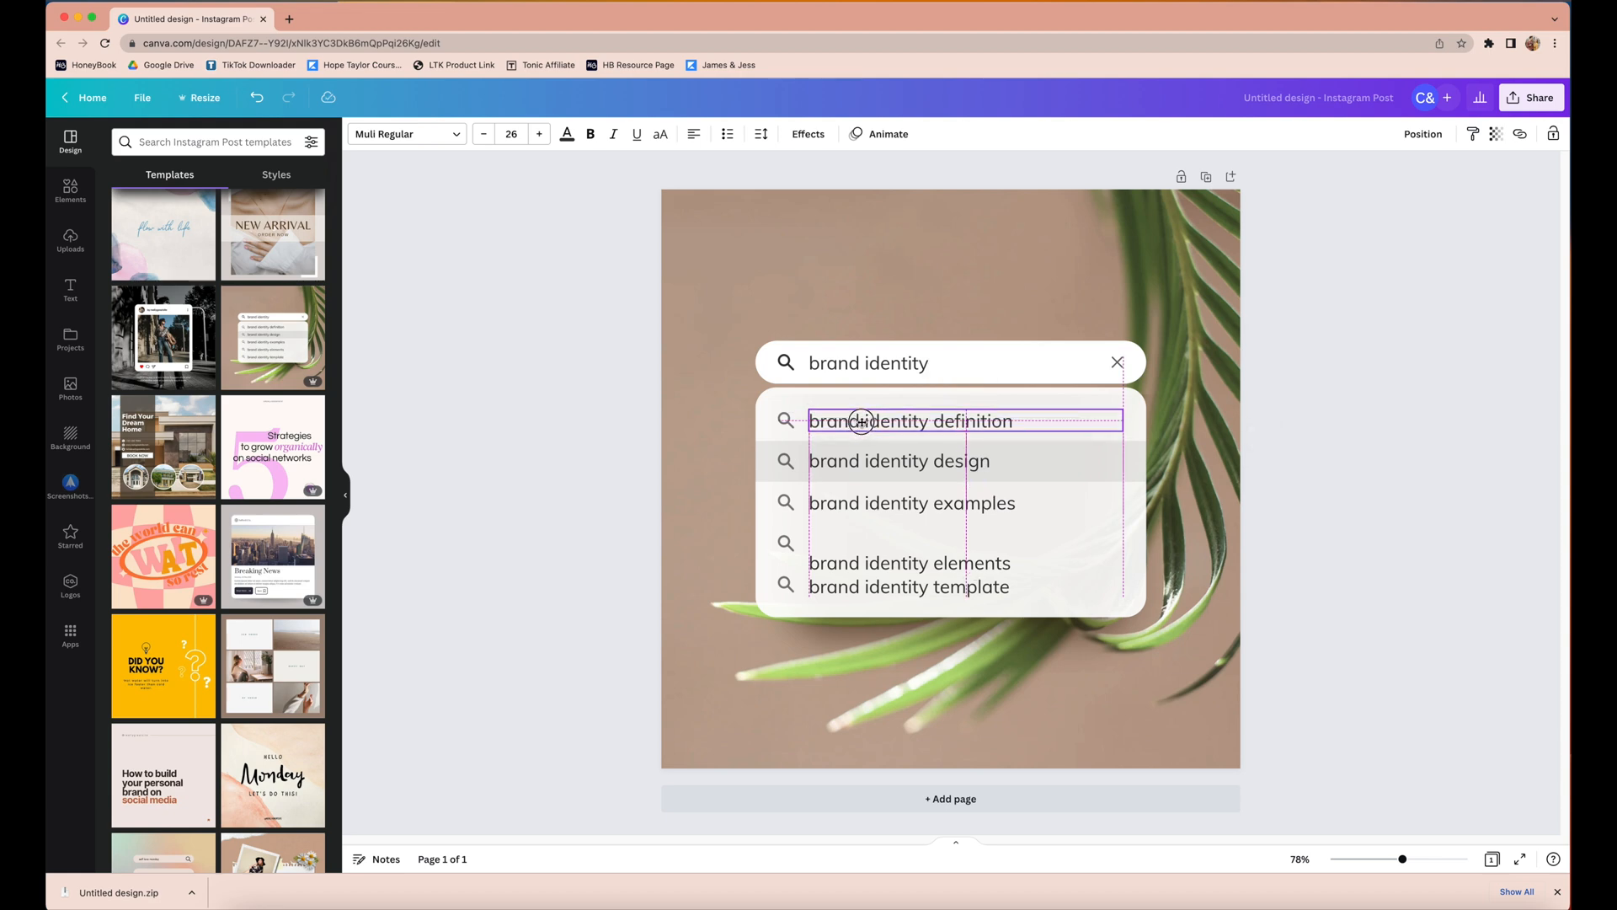
click(911, 421)
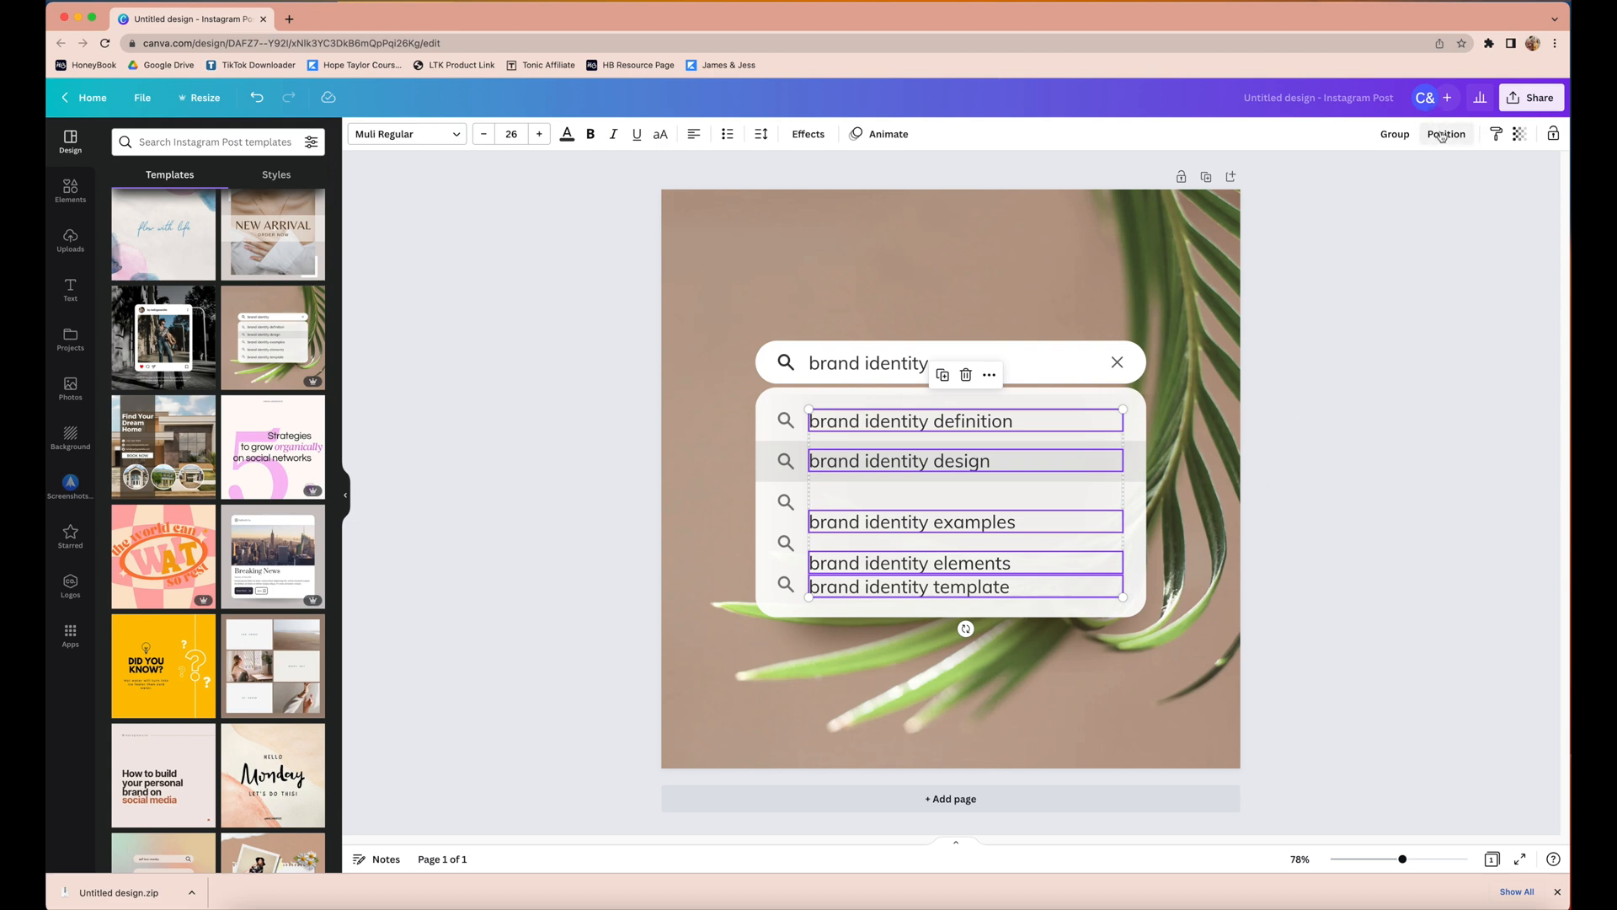
click(1446, 133)
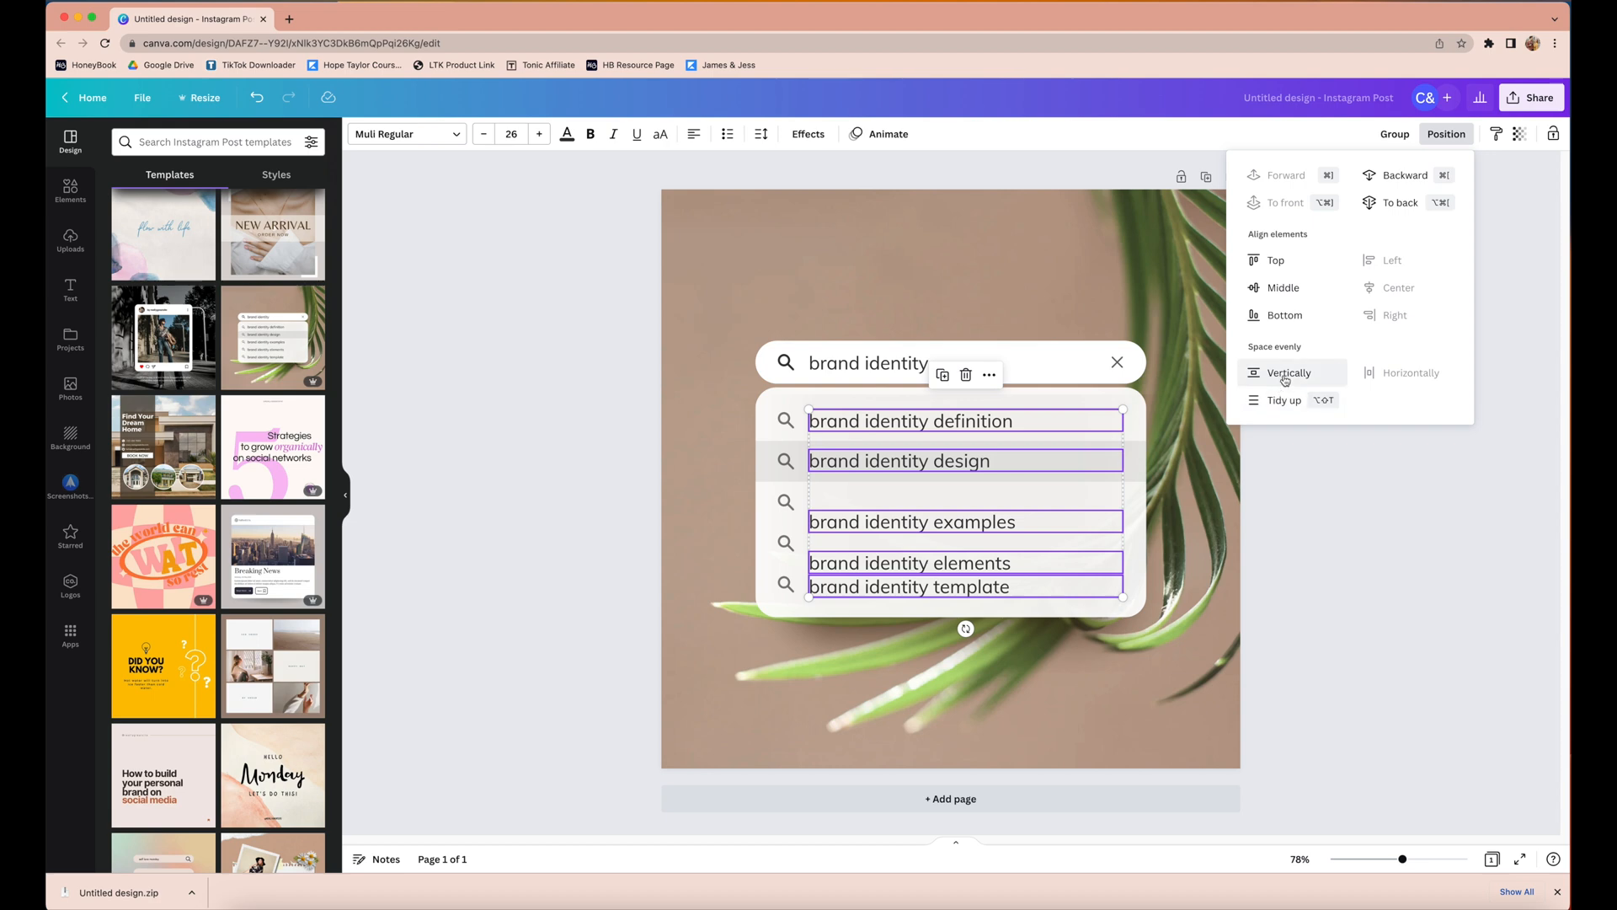
click(1287, 373)
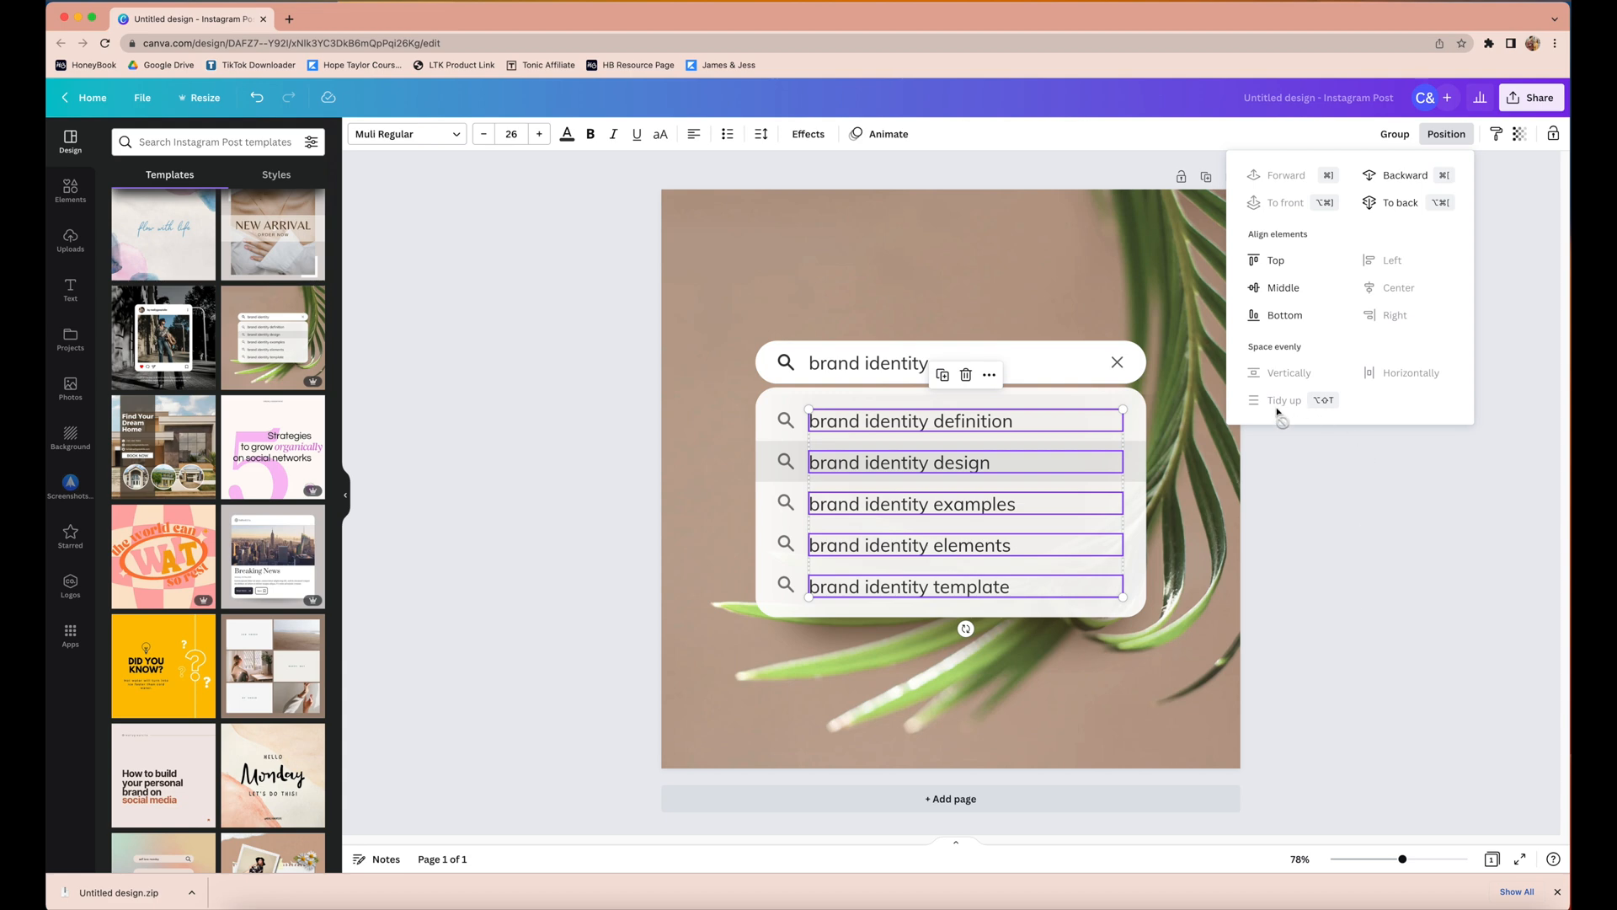
mouse_move(1359, 412)
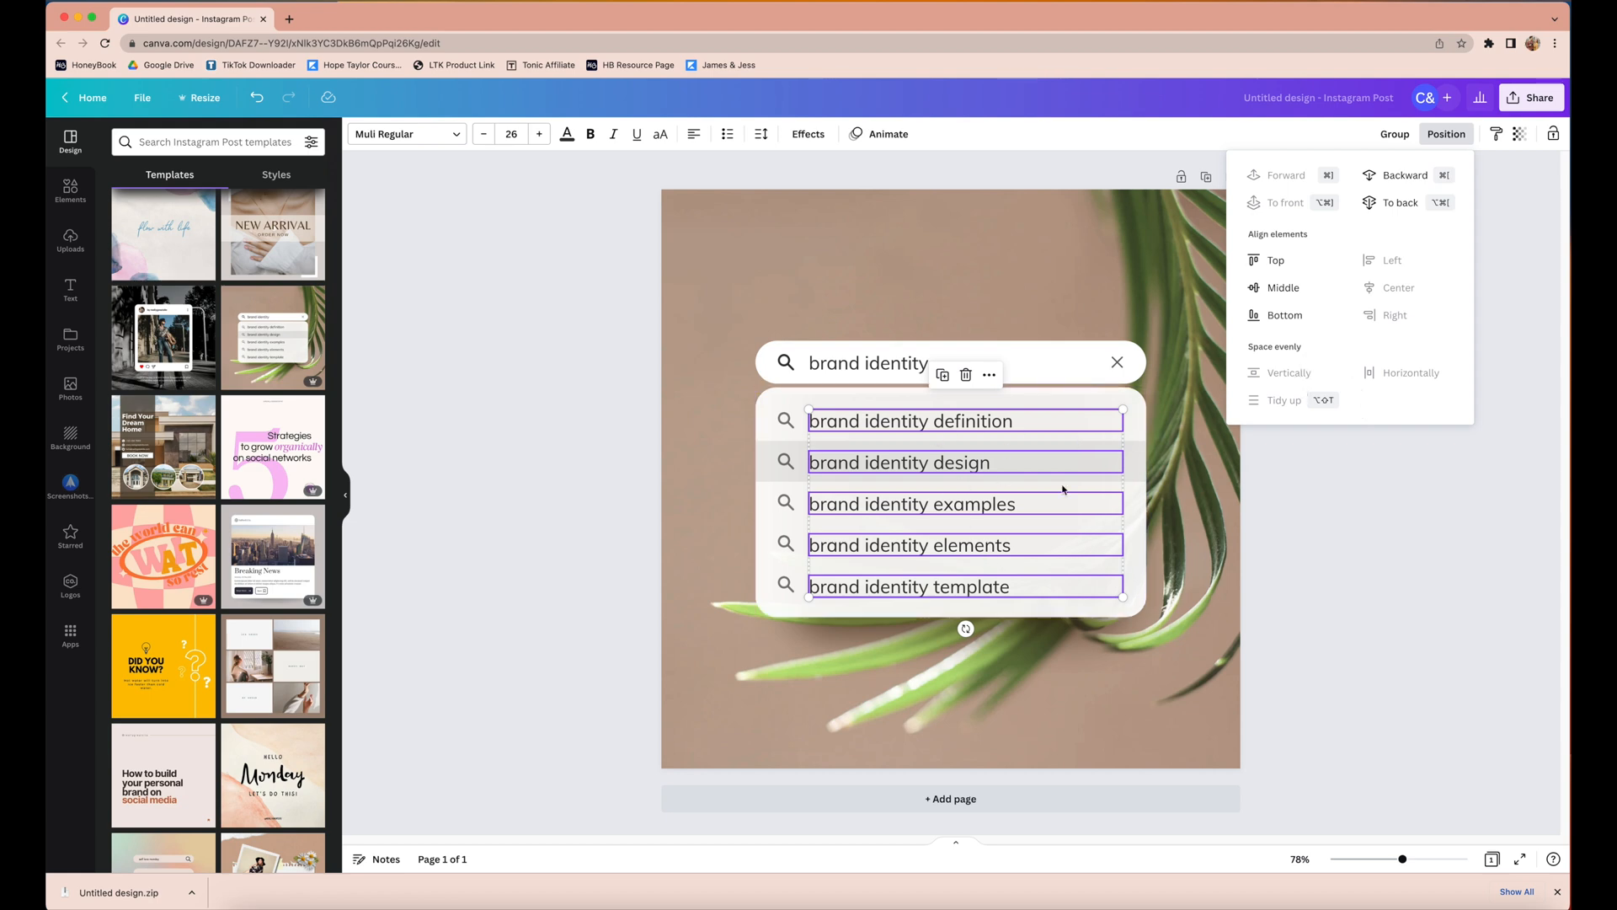
mouse_move(1212, 494)
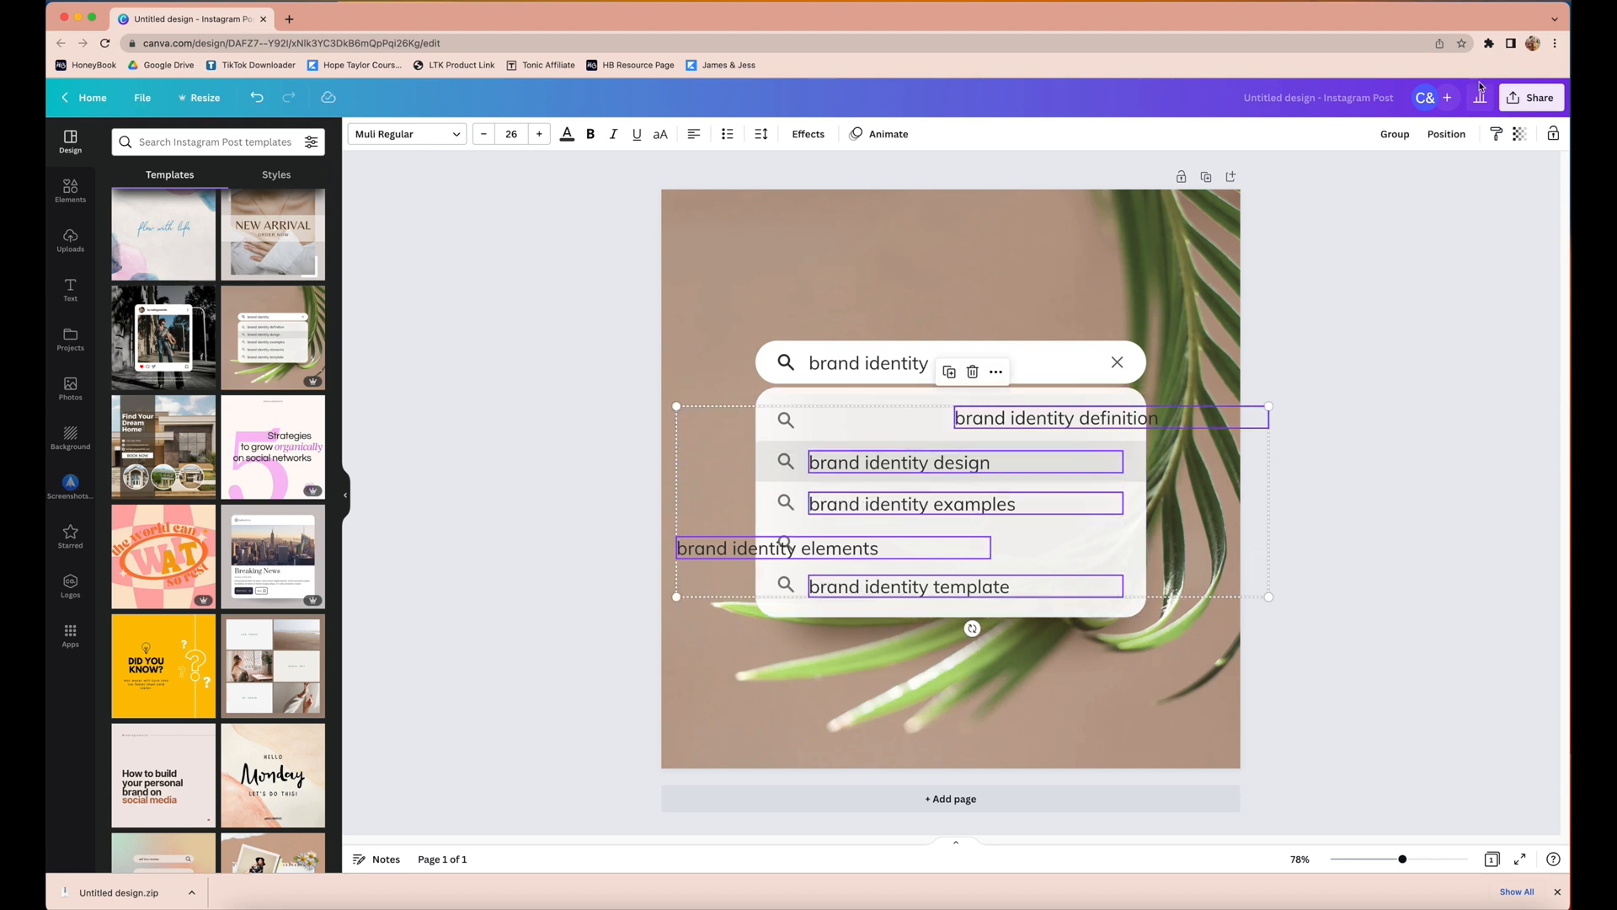
Step: Left-align the five suggestion lines using Align elements
click(1446, 133)
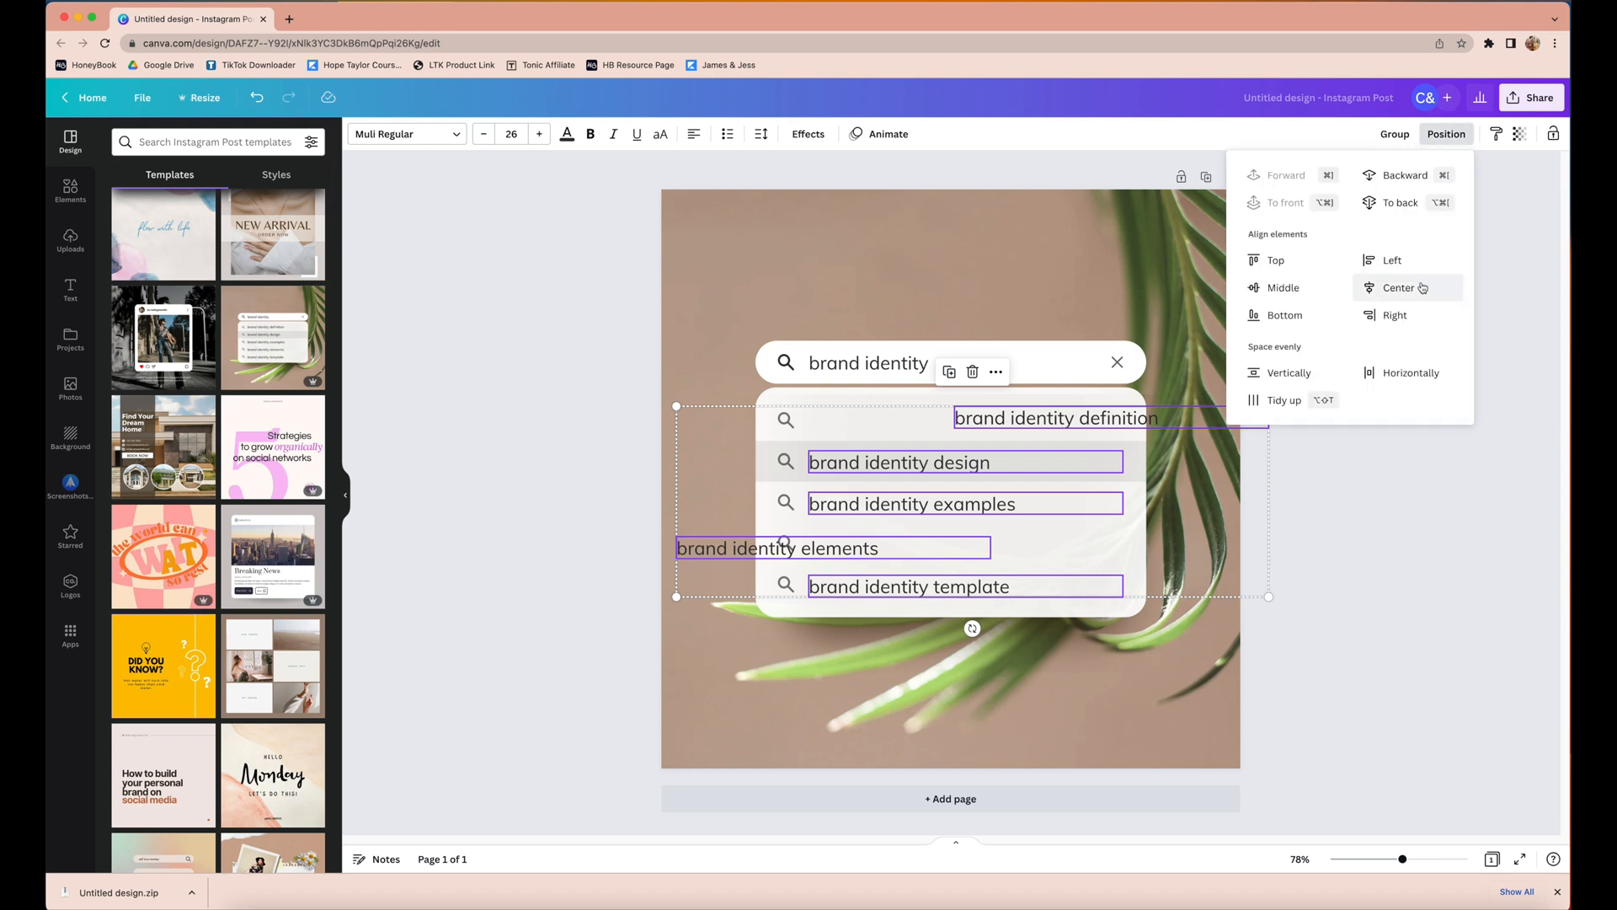
click(1398, 288)
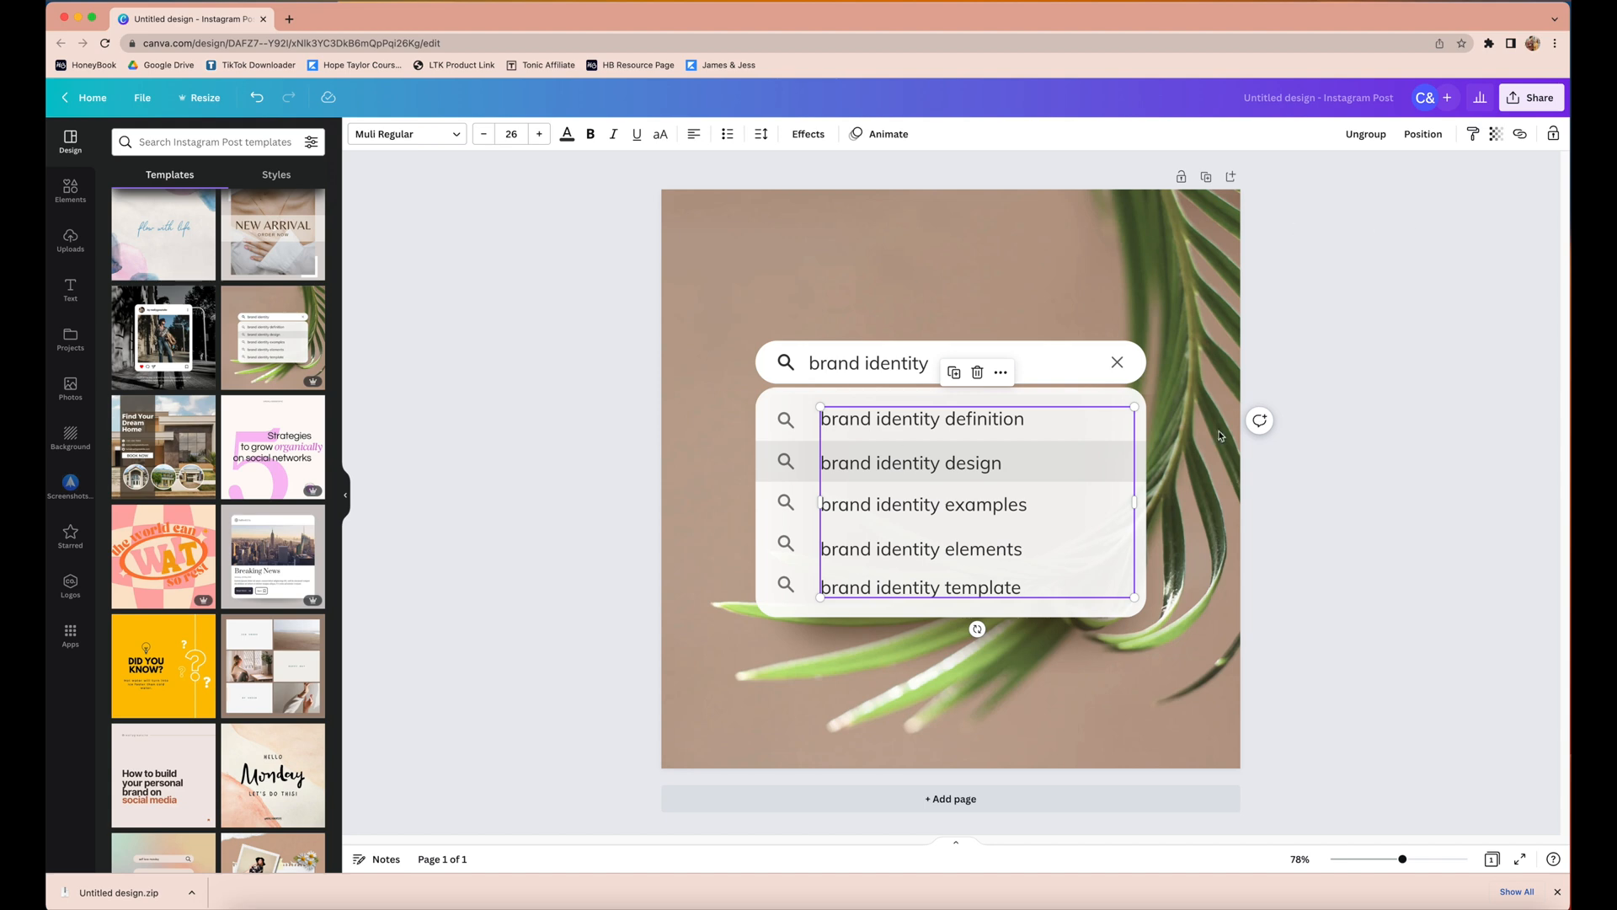
Step: Align the grouped suggestion lines to the top of the page
click(1423, 133)
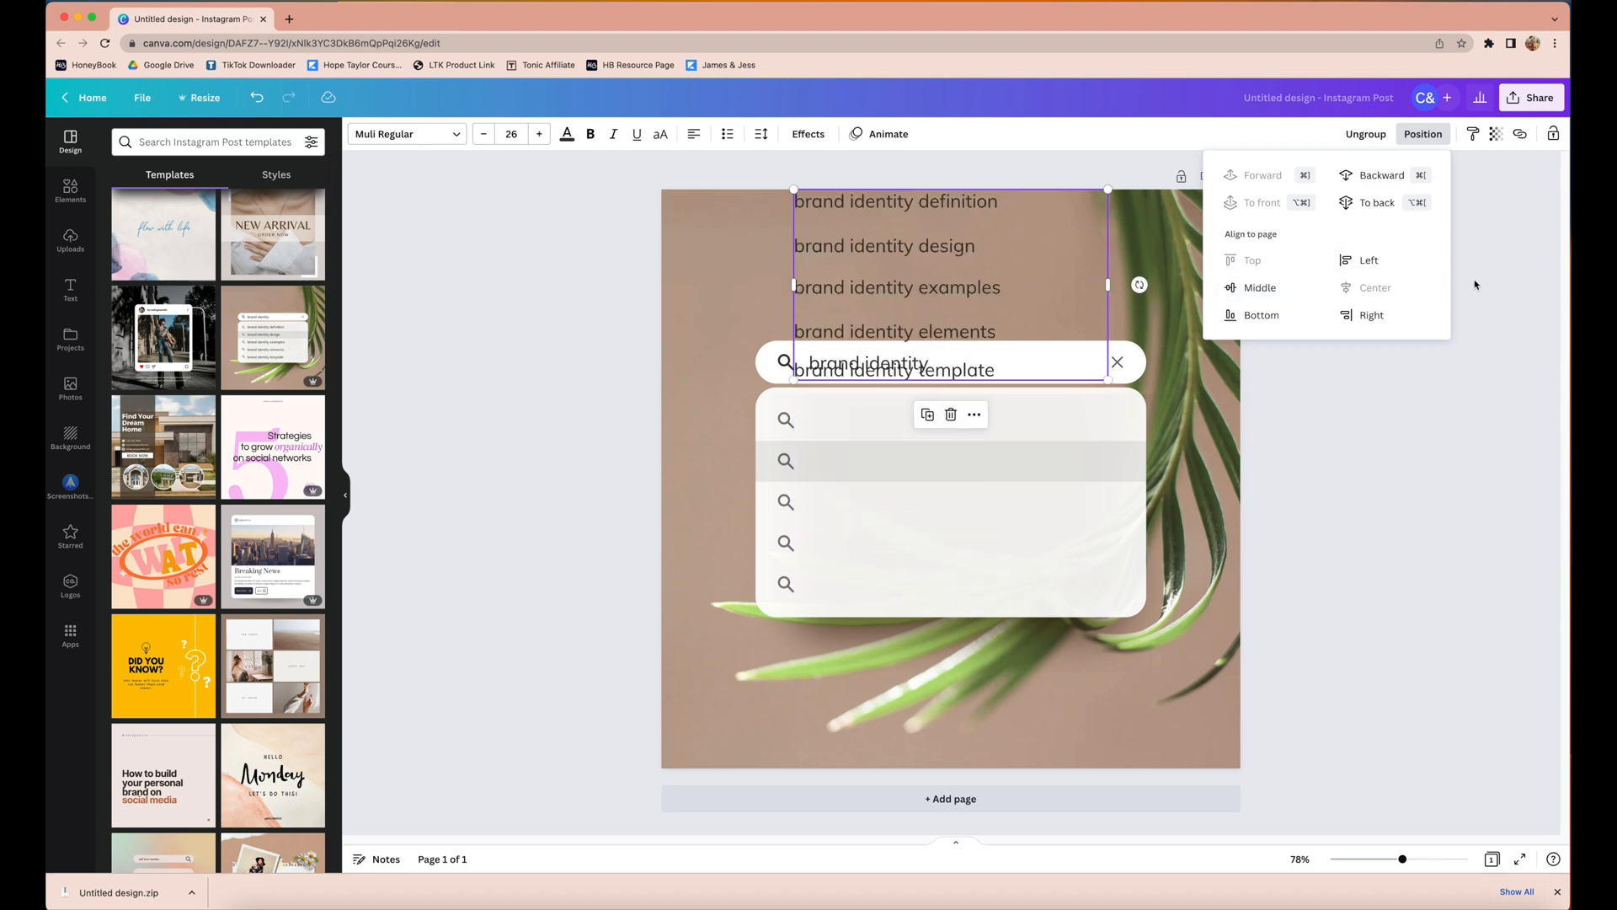
mouse_move(1460, 489)
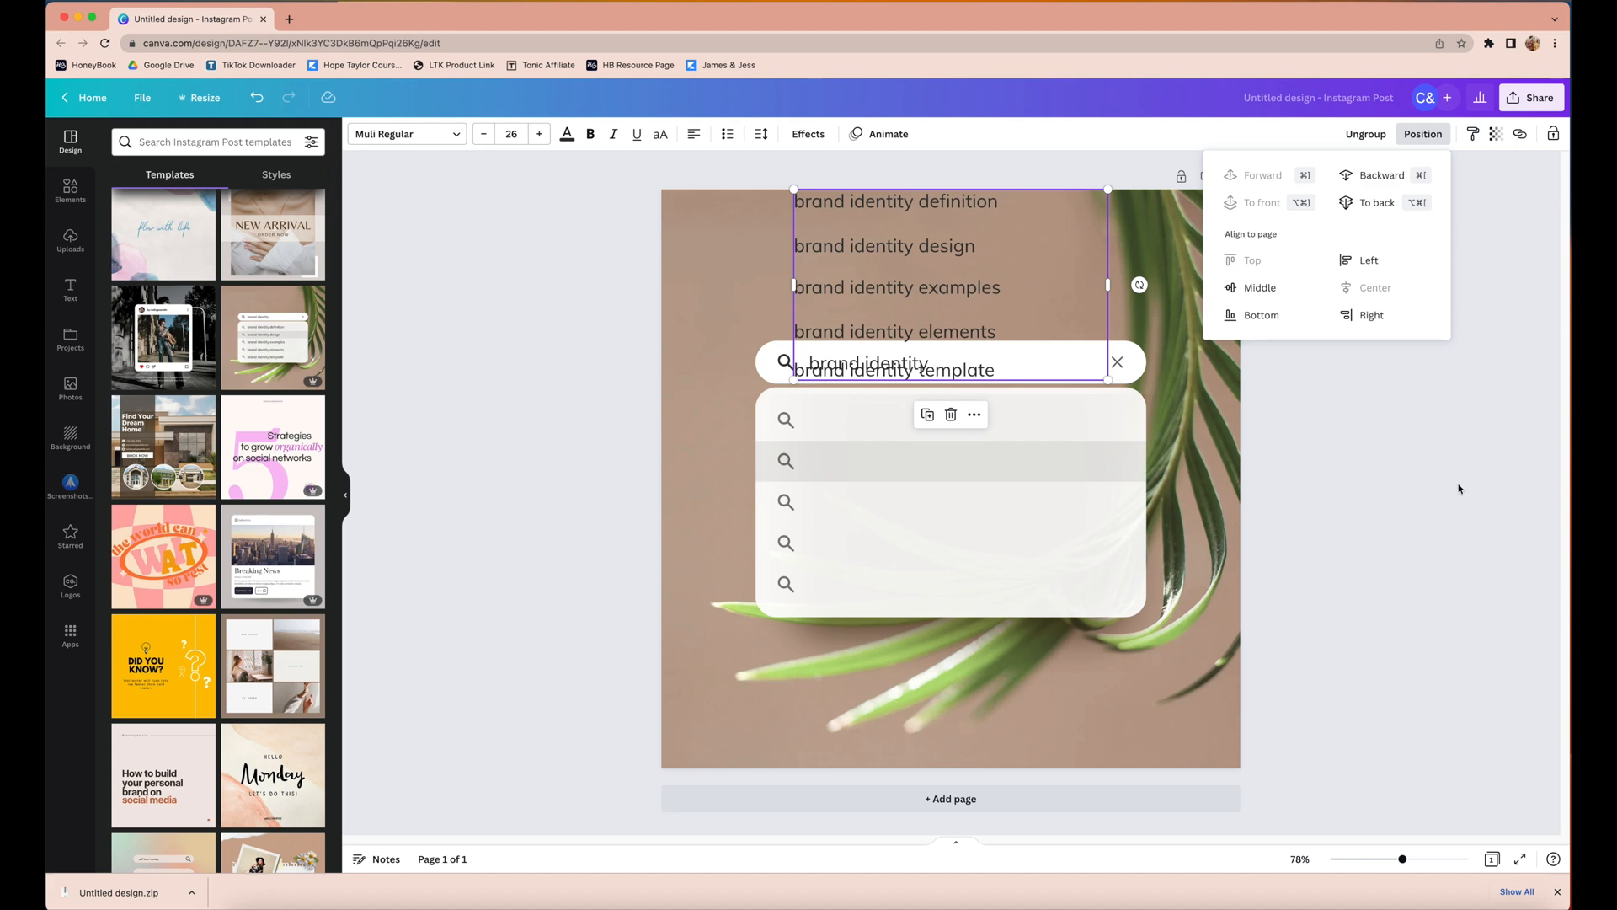
click(254, 97)
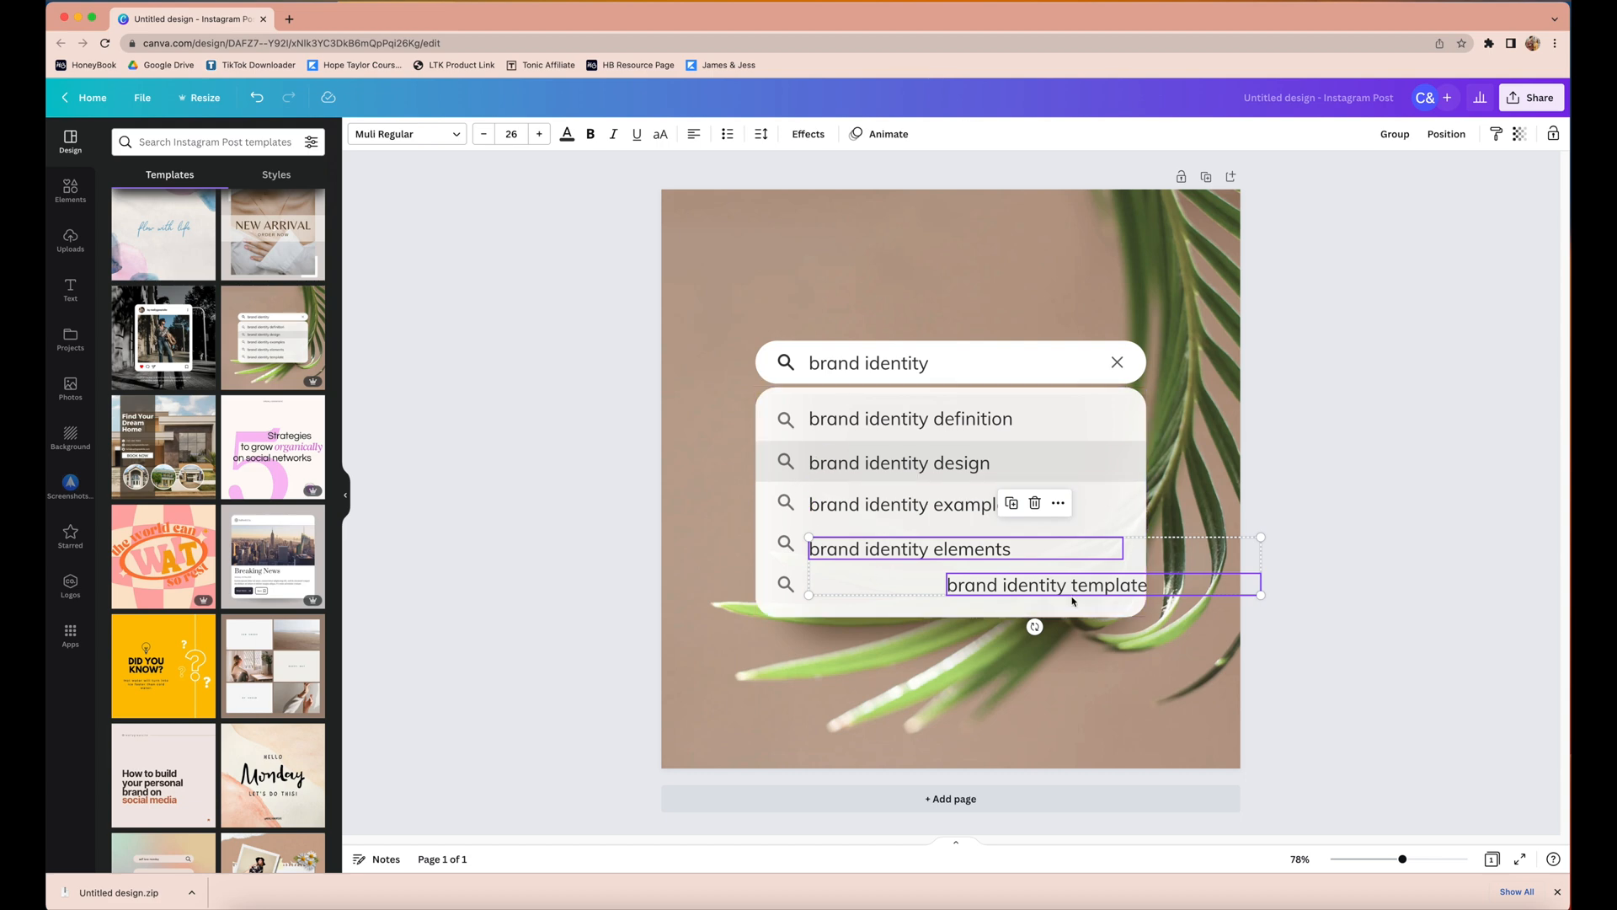
Step: Left-align the 'template' line with the 'brand identity elements' line
click(1445, 133)
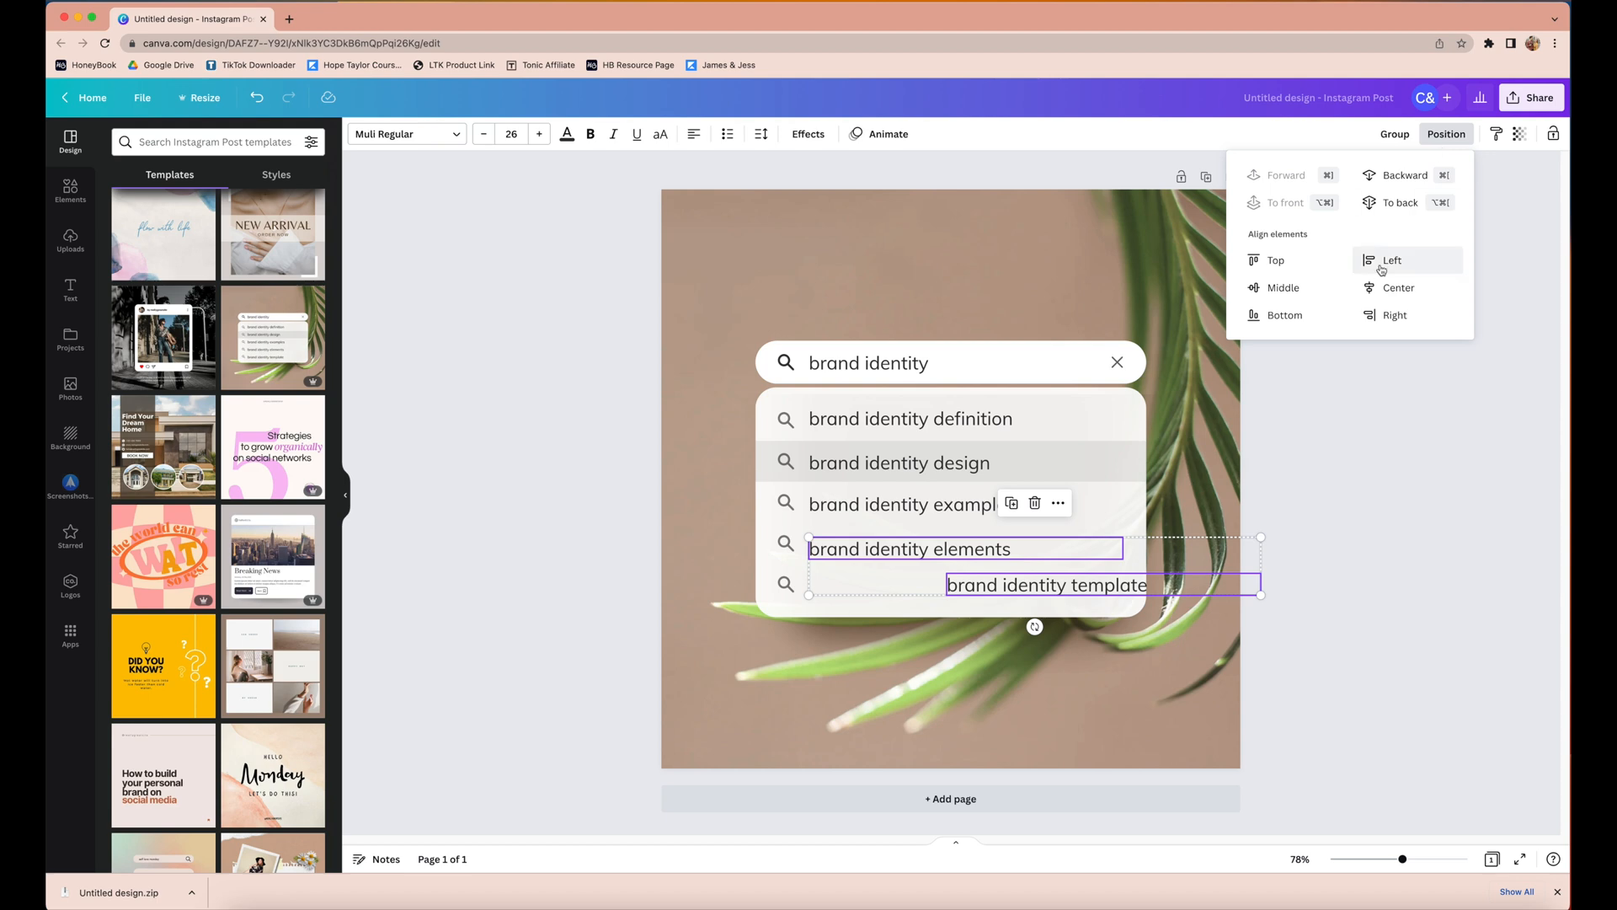
click(1391, 258)
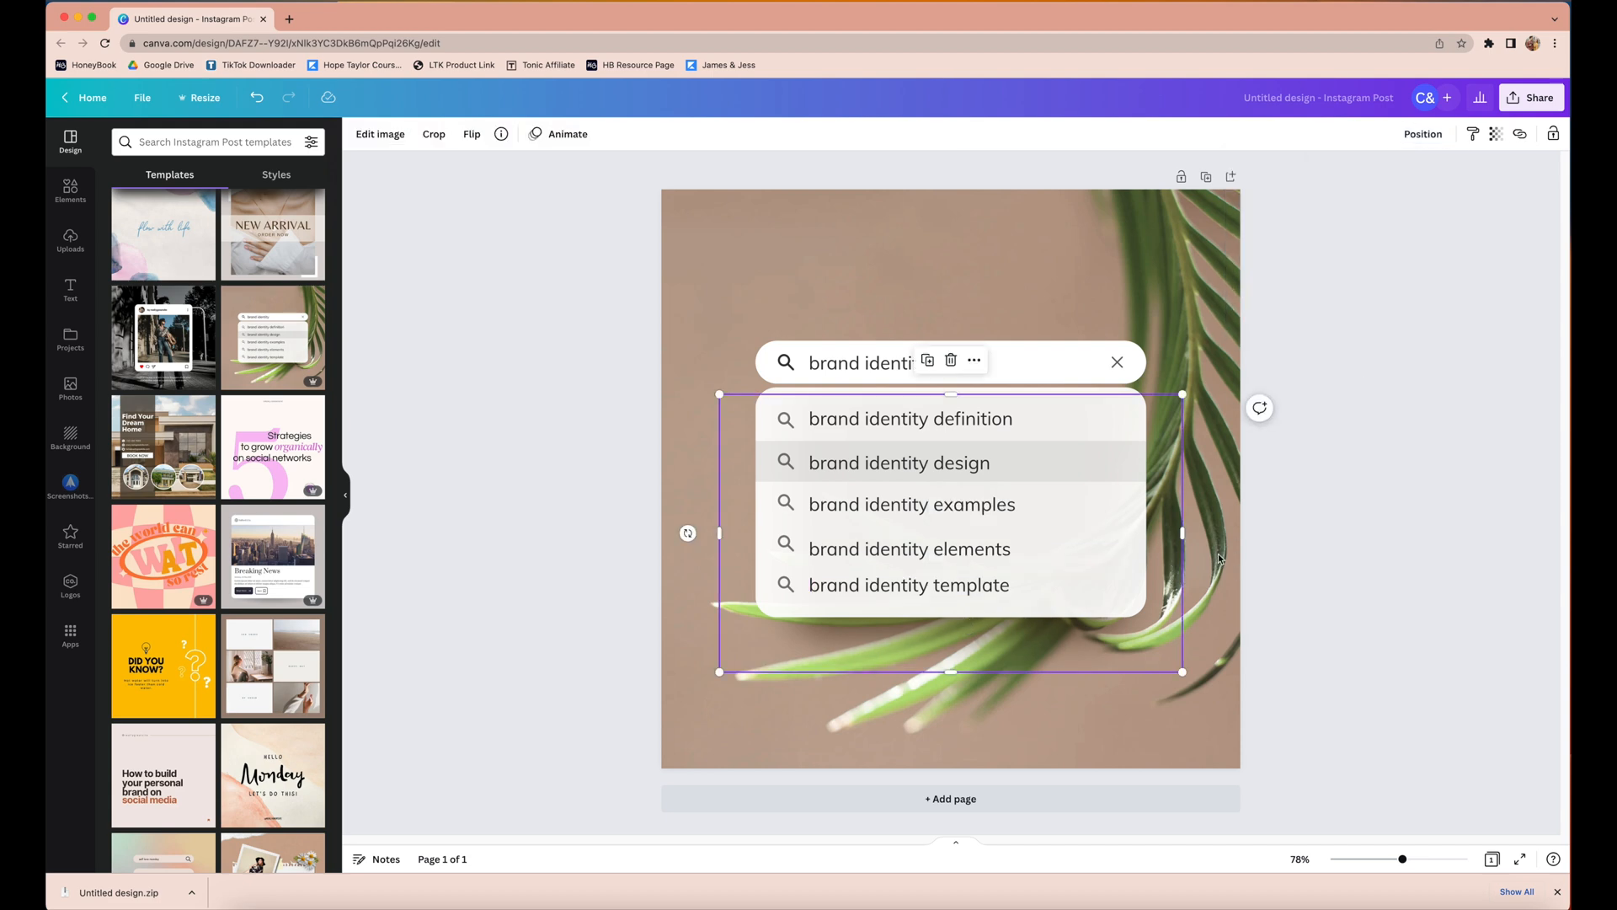
mouse_move(1227, 607)
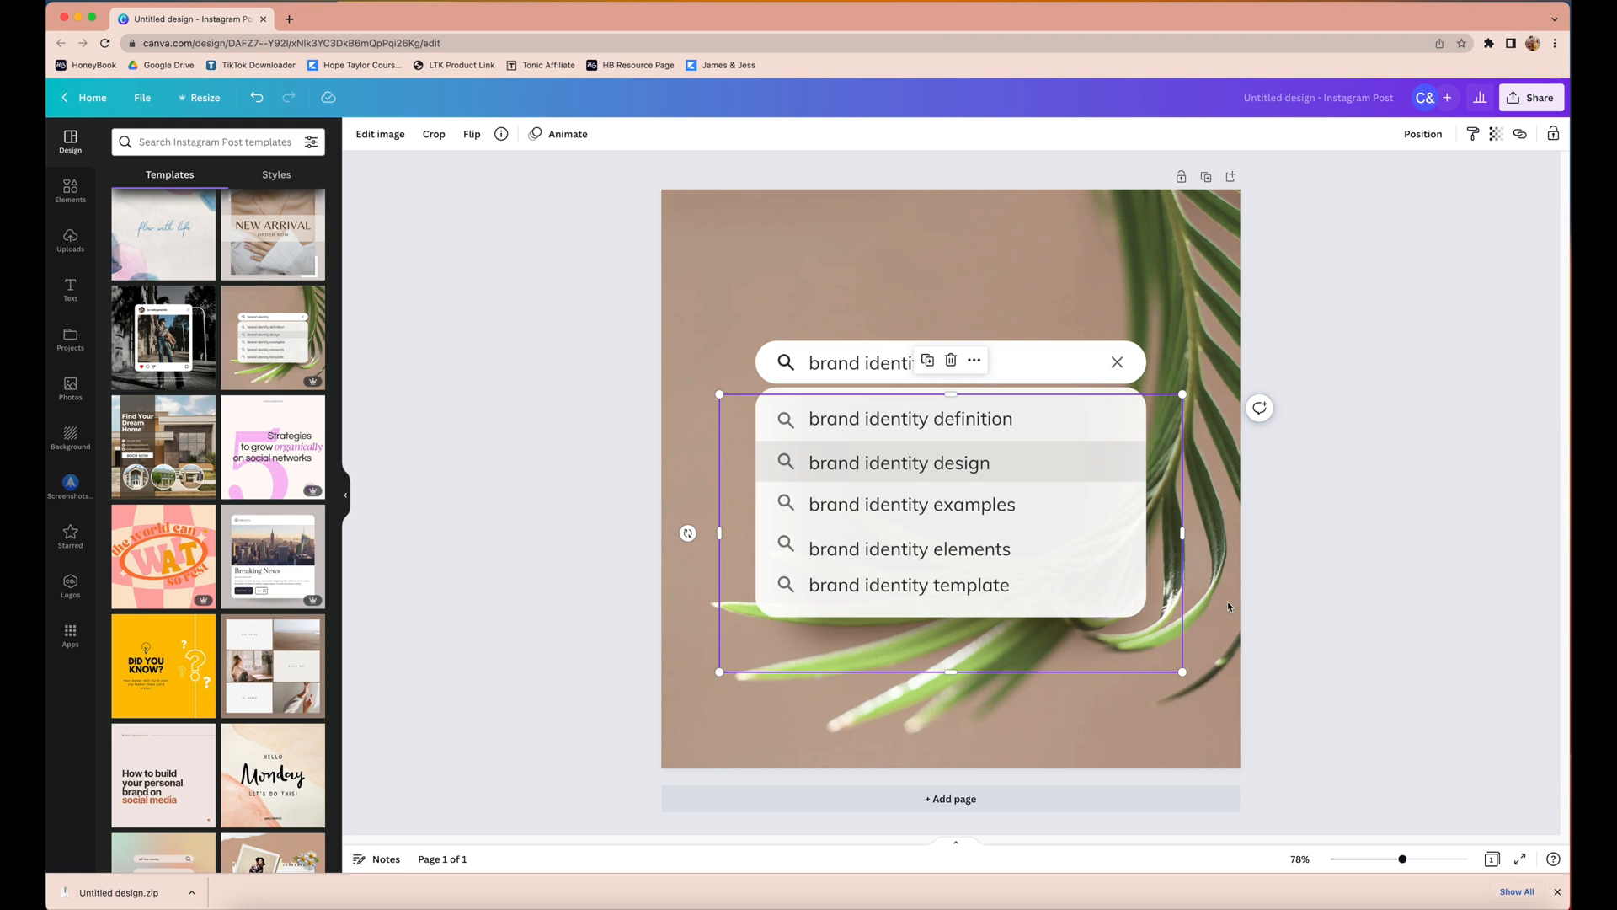
click(1423, 133)
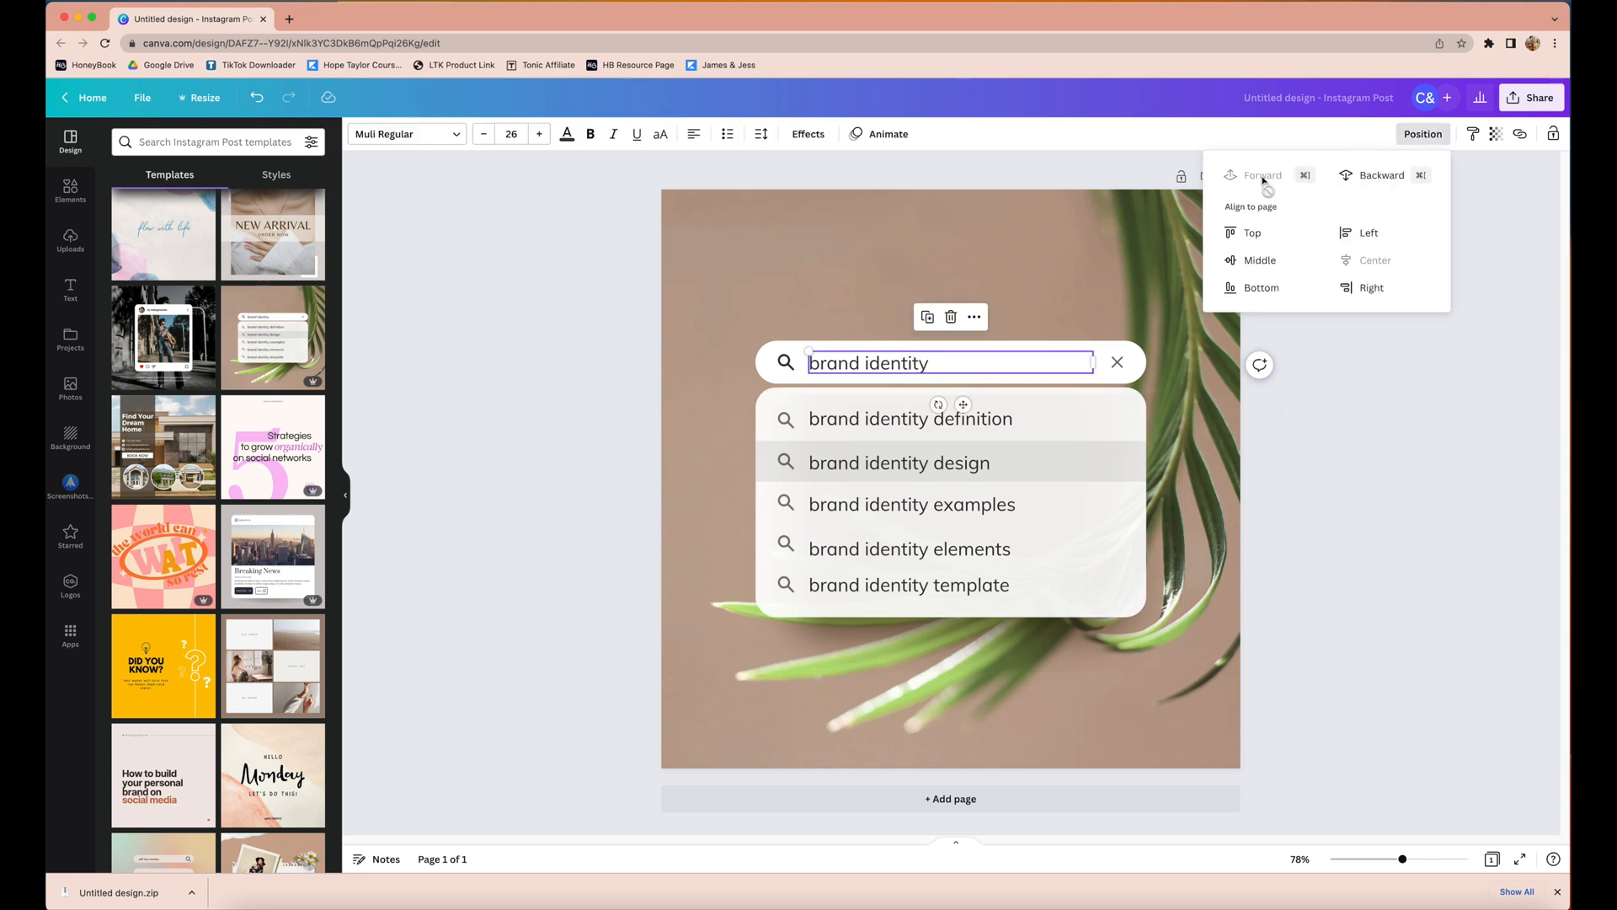
mouse_move(1381, 175)
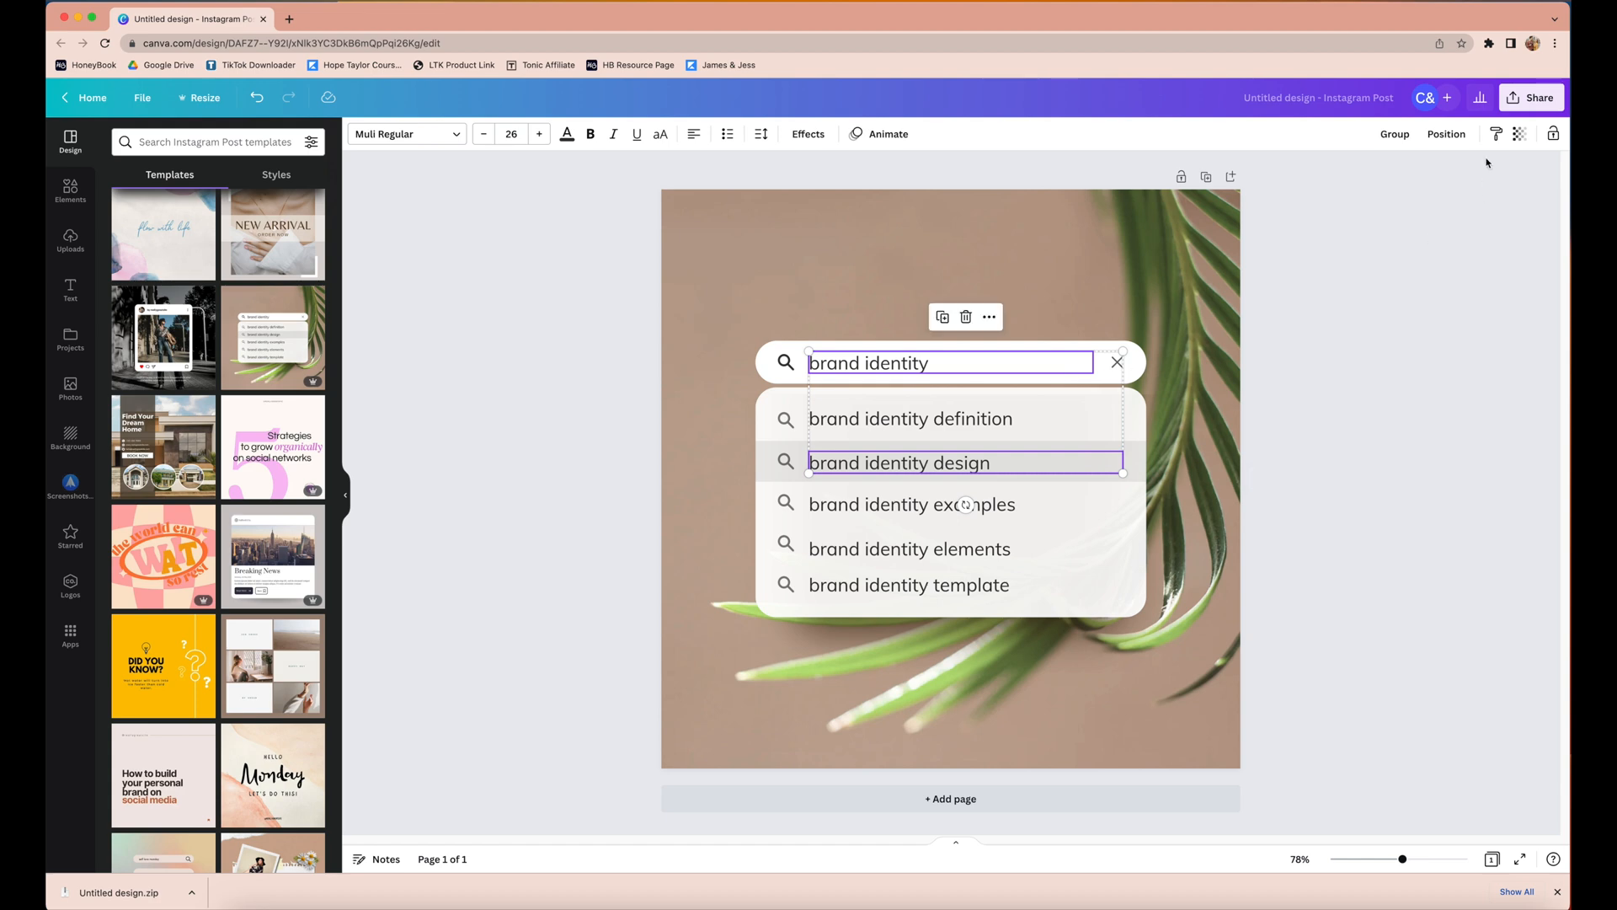
Step: Browse the Elements library's shapes to add the squares to the design
click(1446, 133)
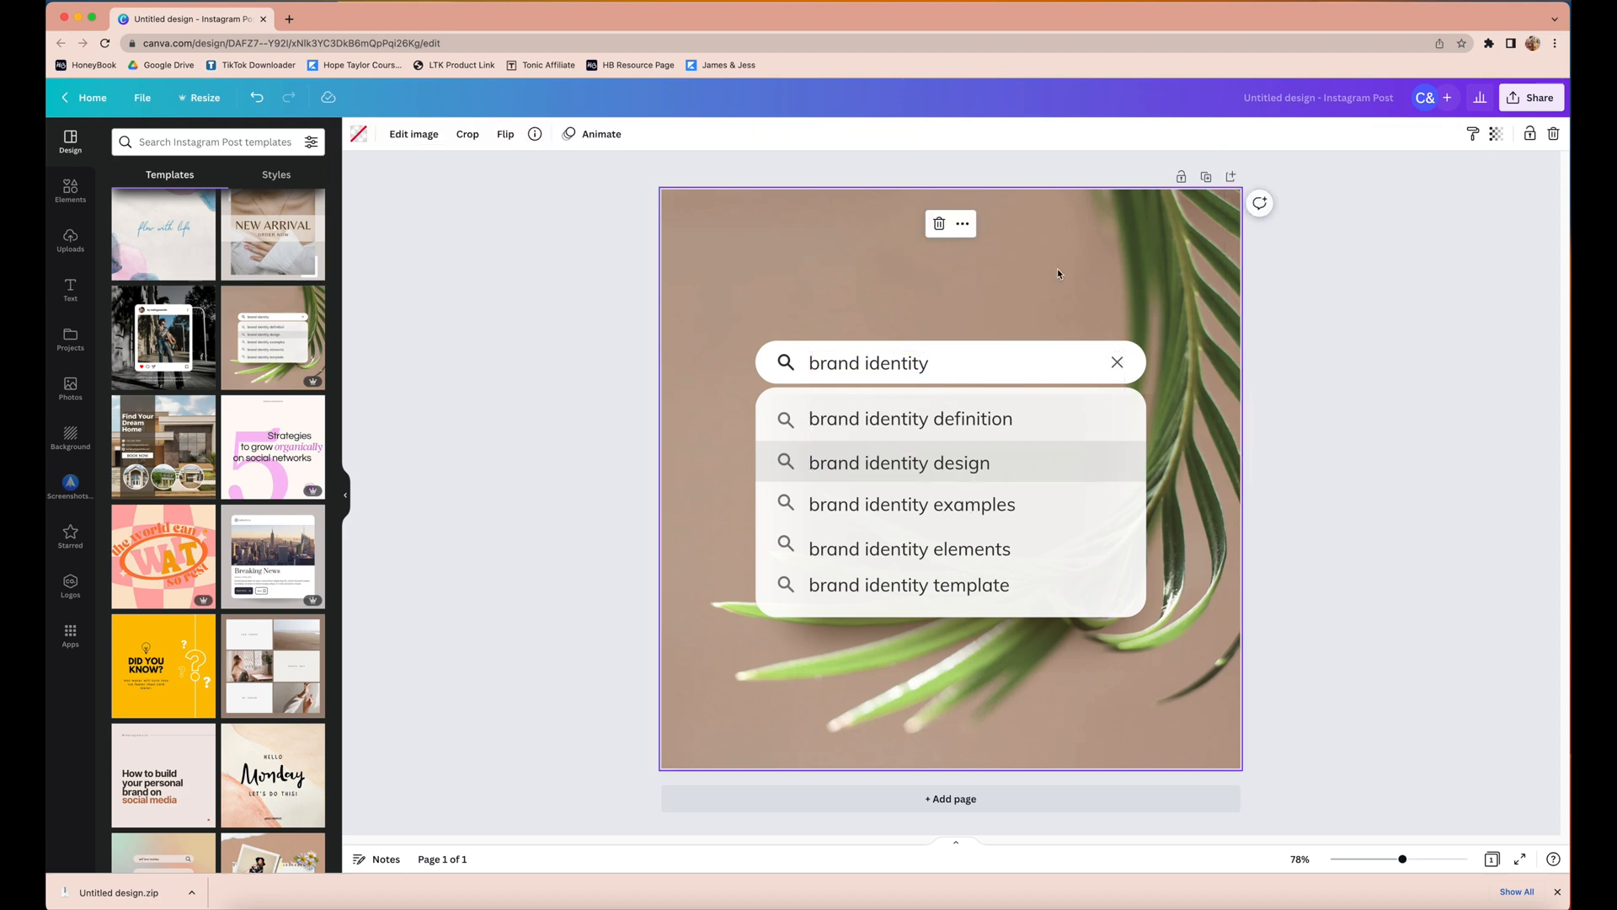
click(70, 192)
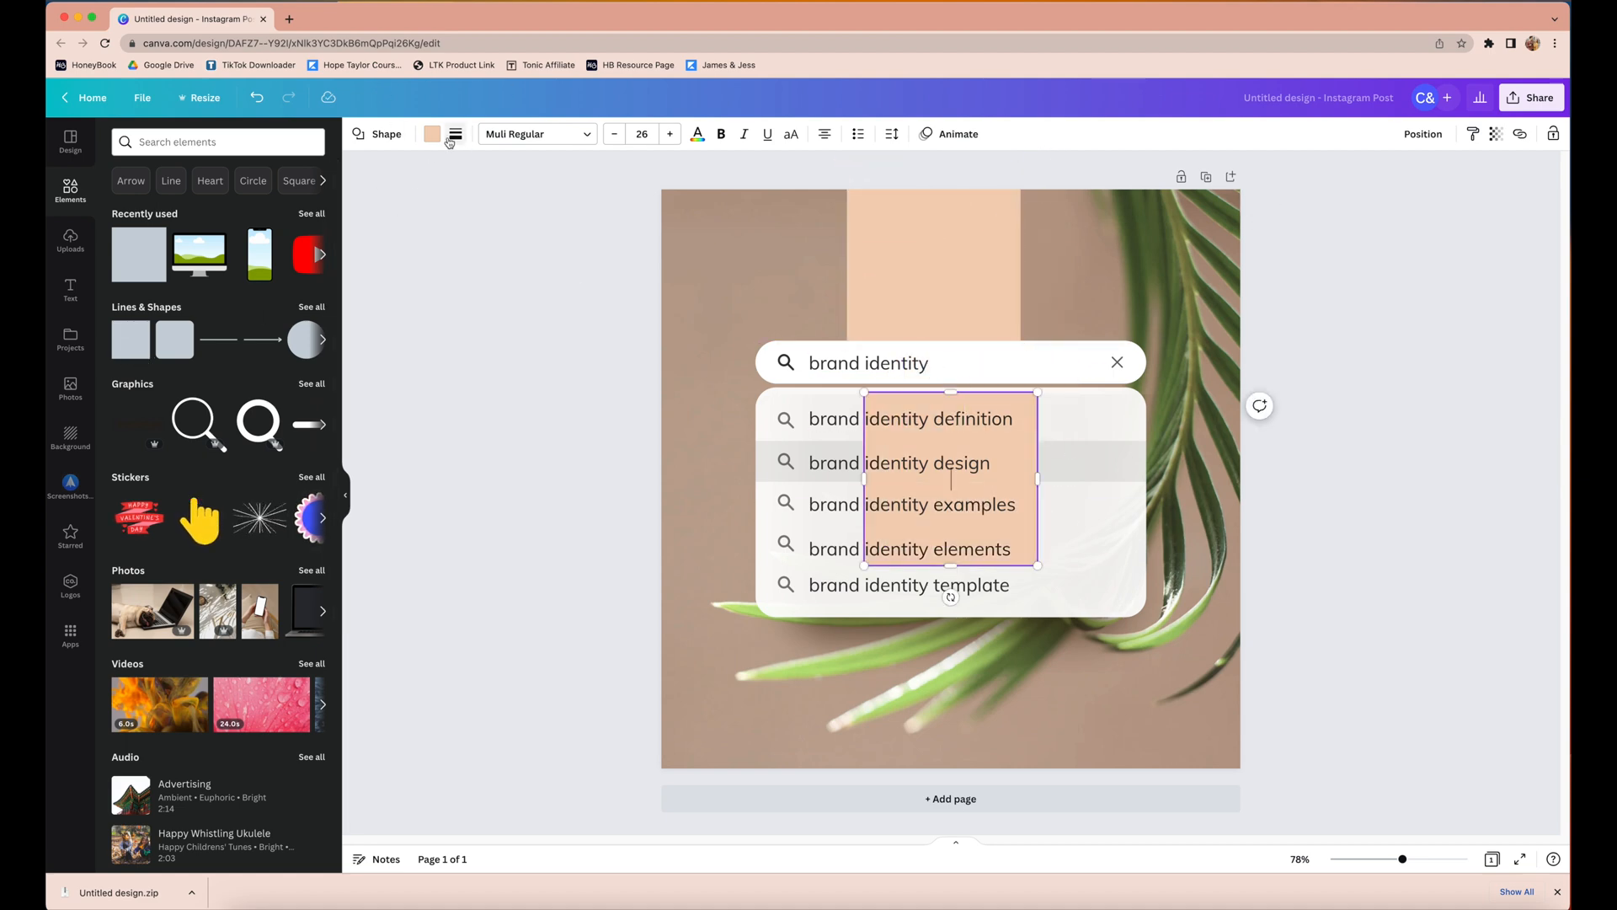
click(432, 134)
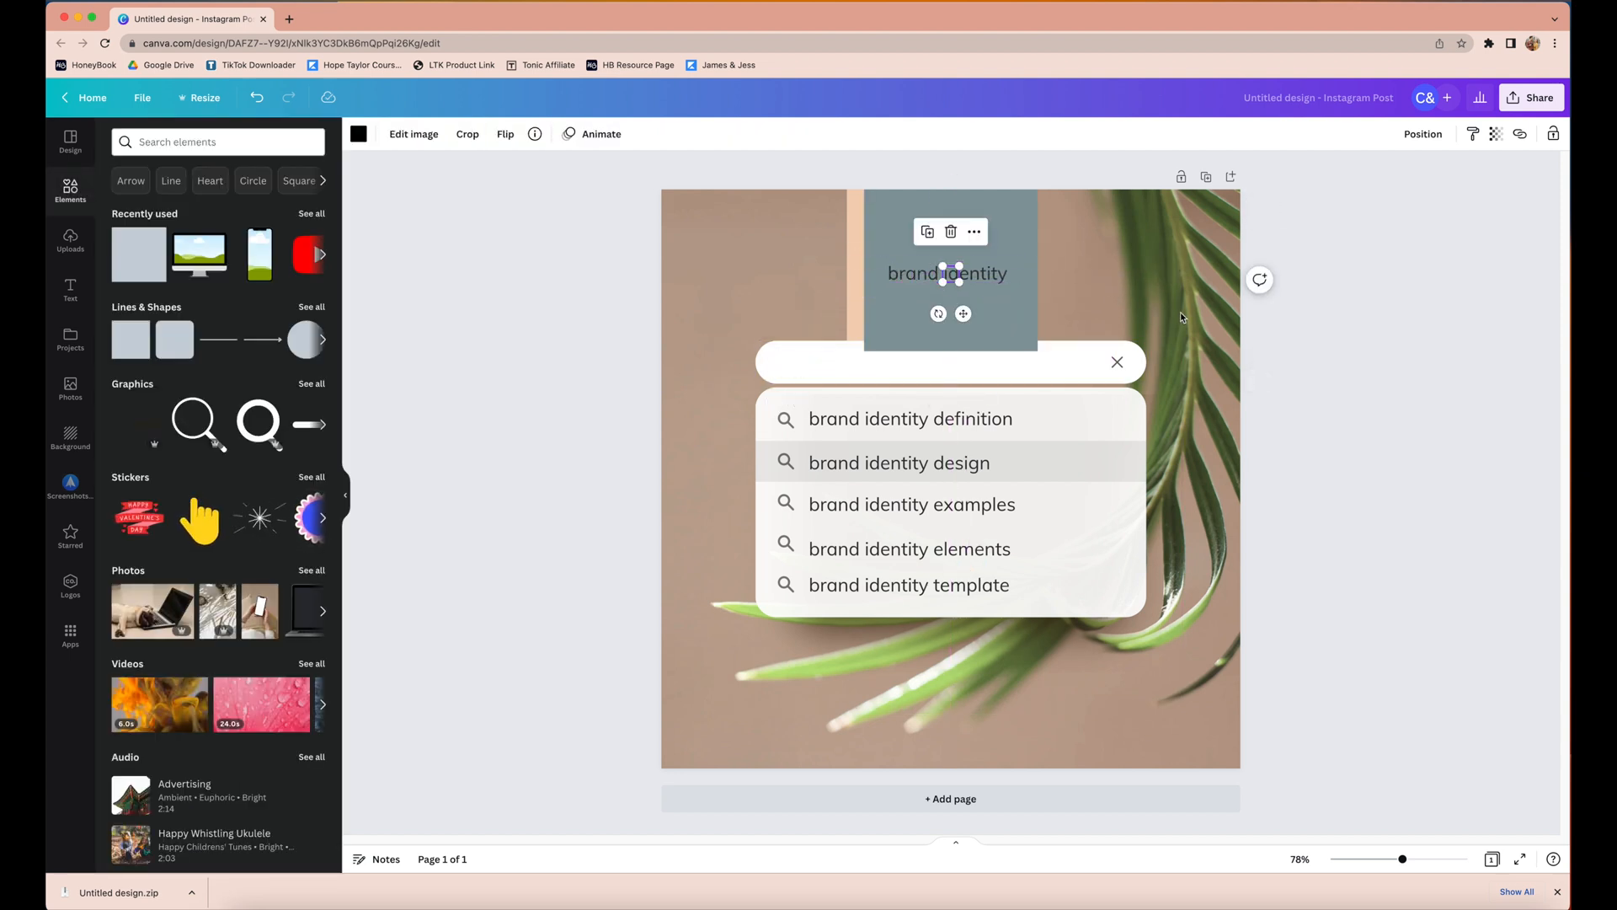
Step: Move the peach square up and restack it in front of the grey-blue square
click(1423, 134)
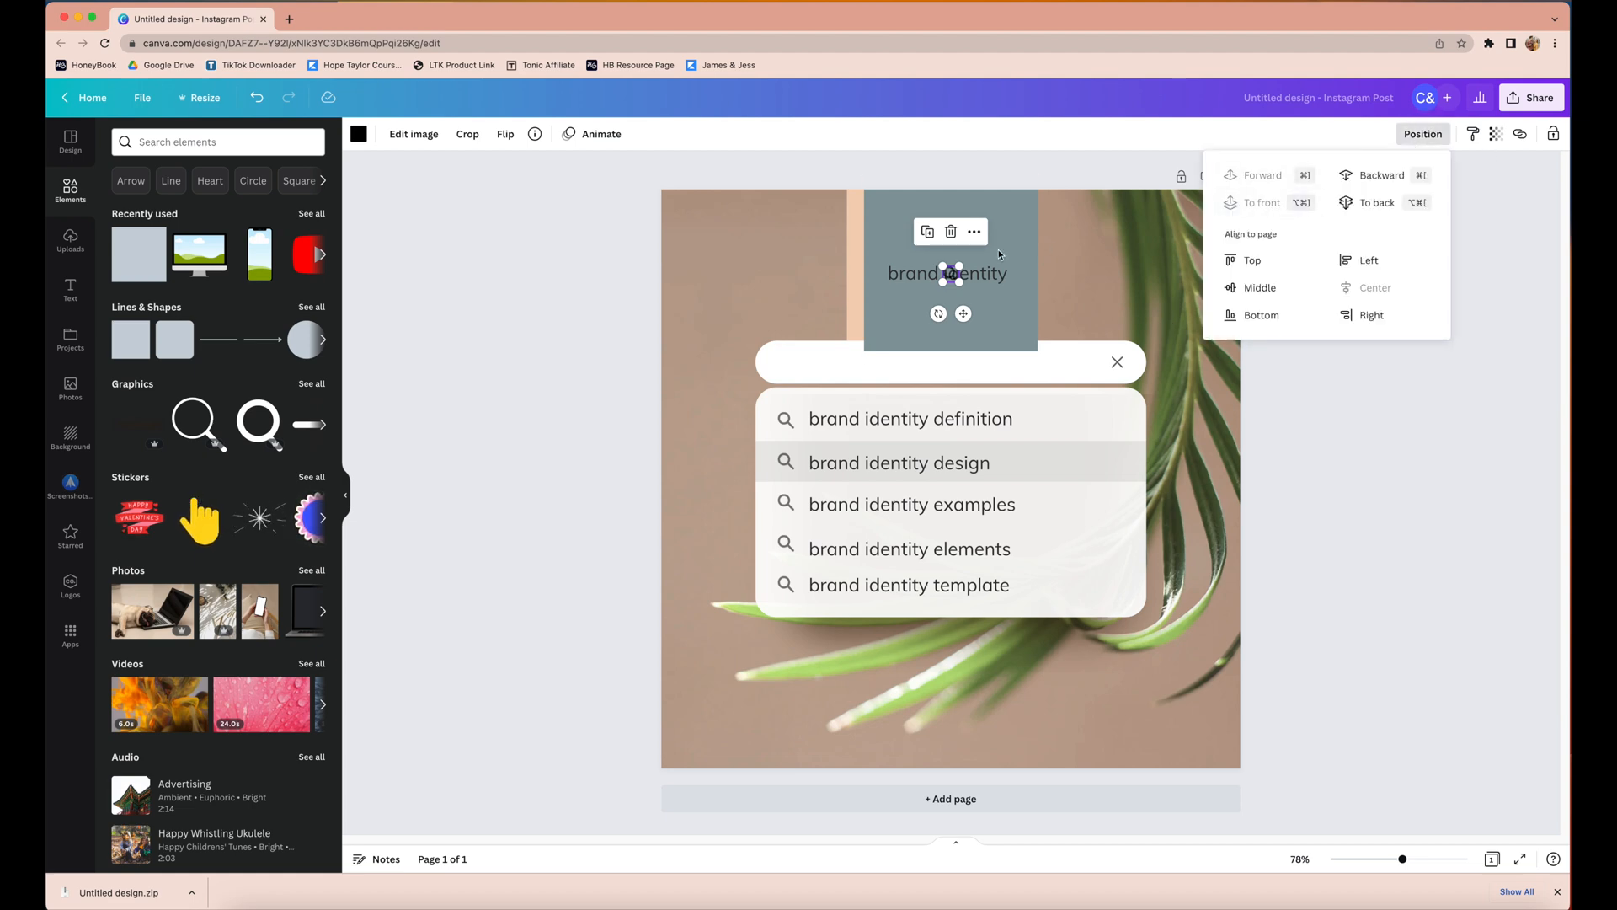
click(1422, 133)
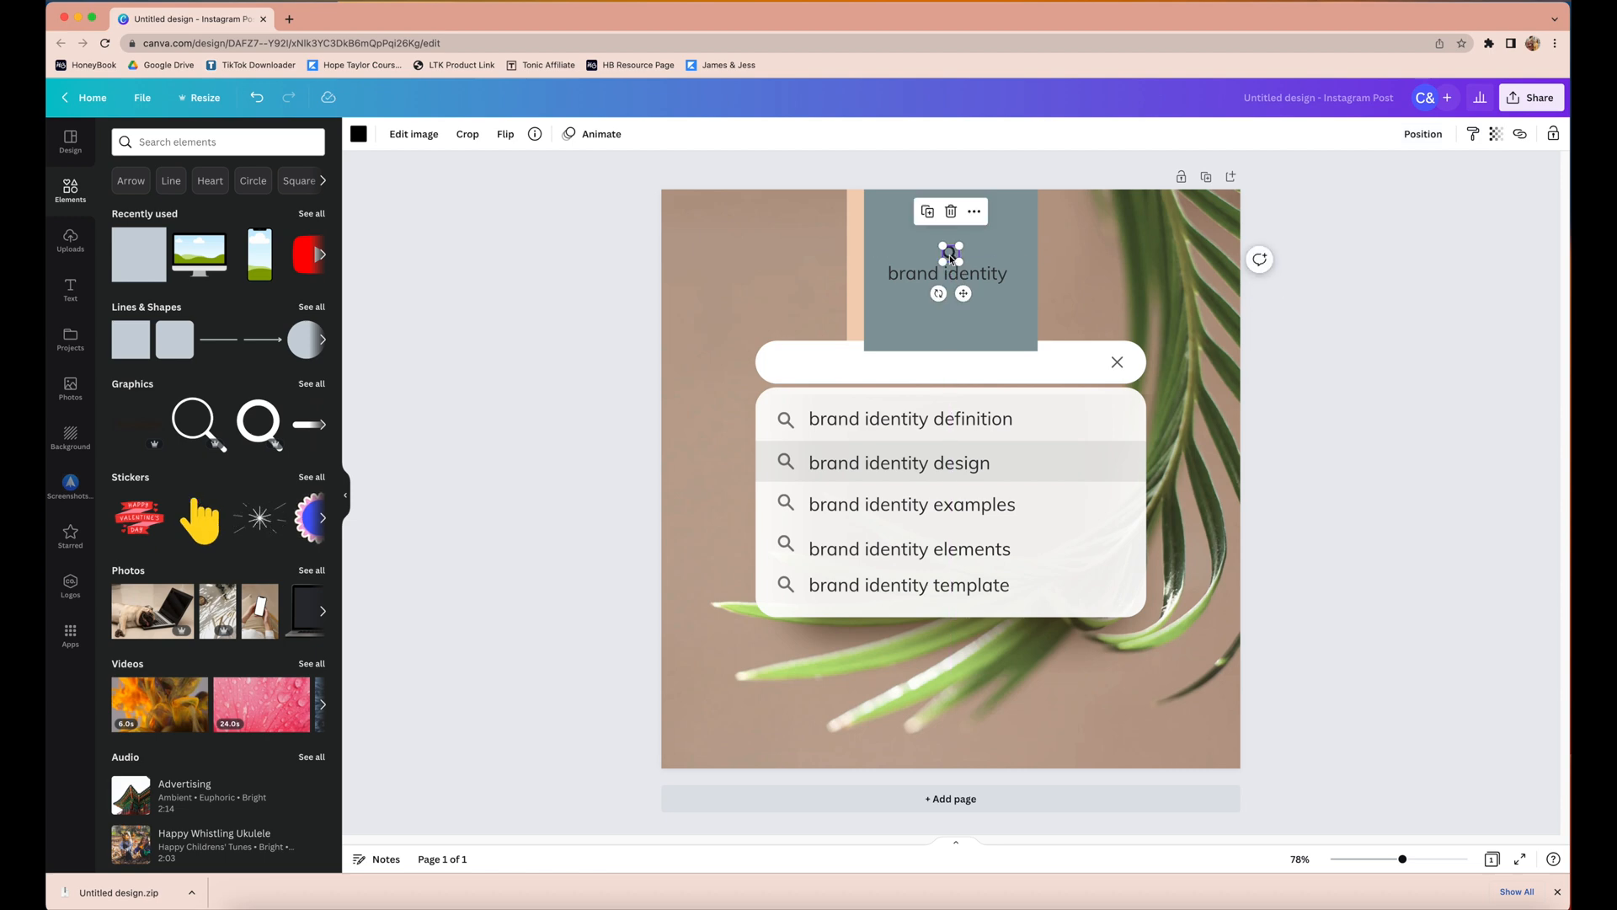
drag(949, 255, 952, 273)
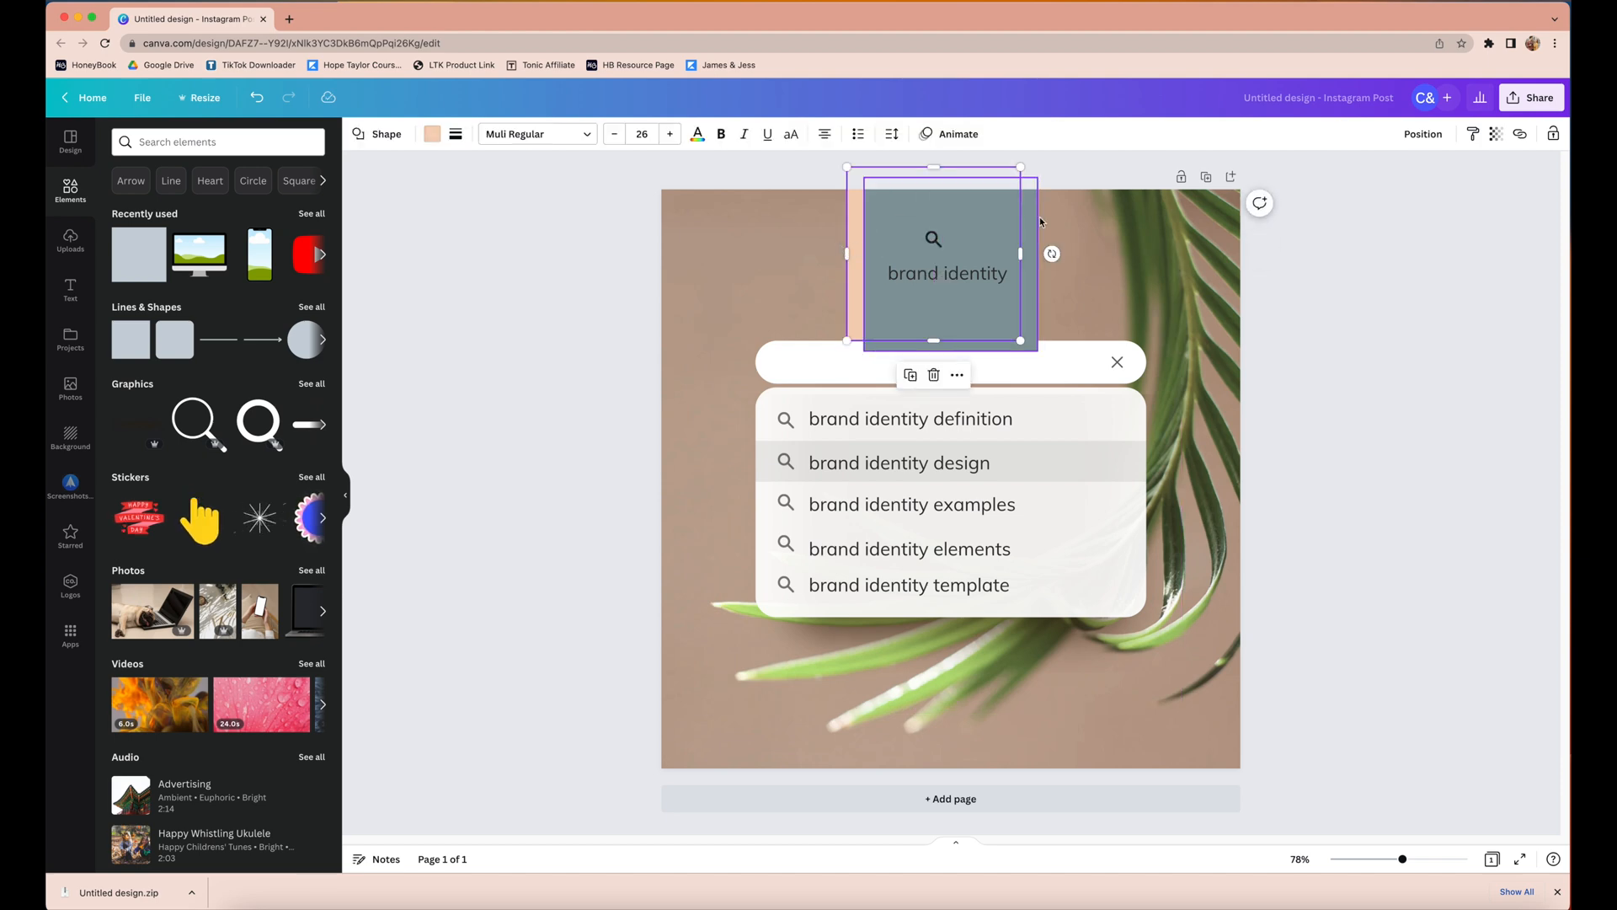
click(1422, 134)
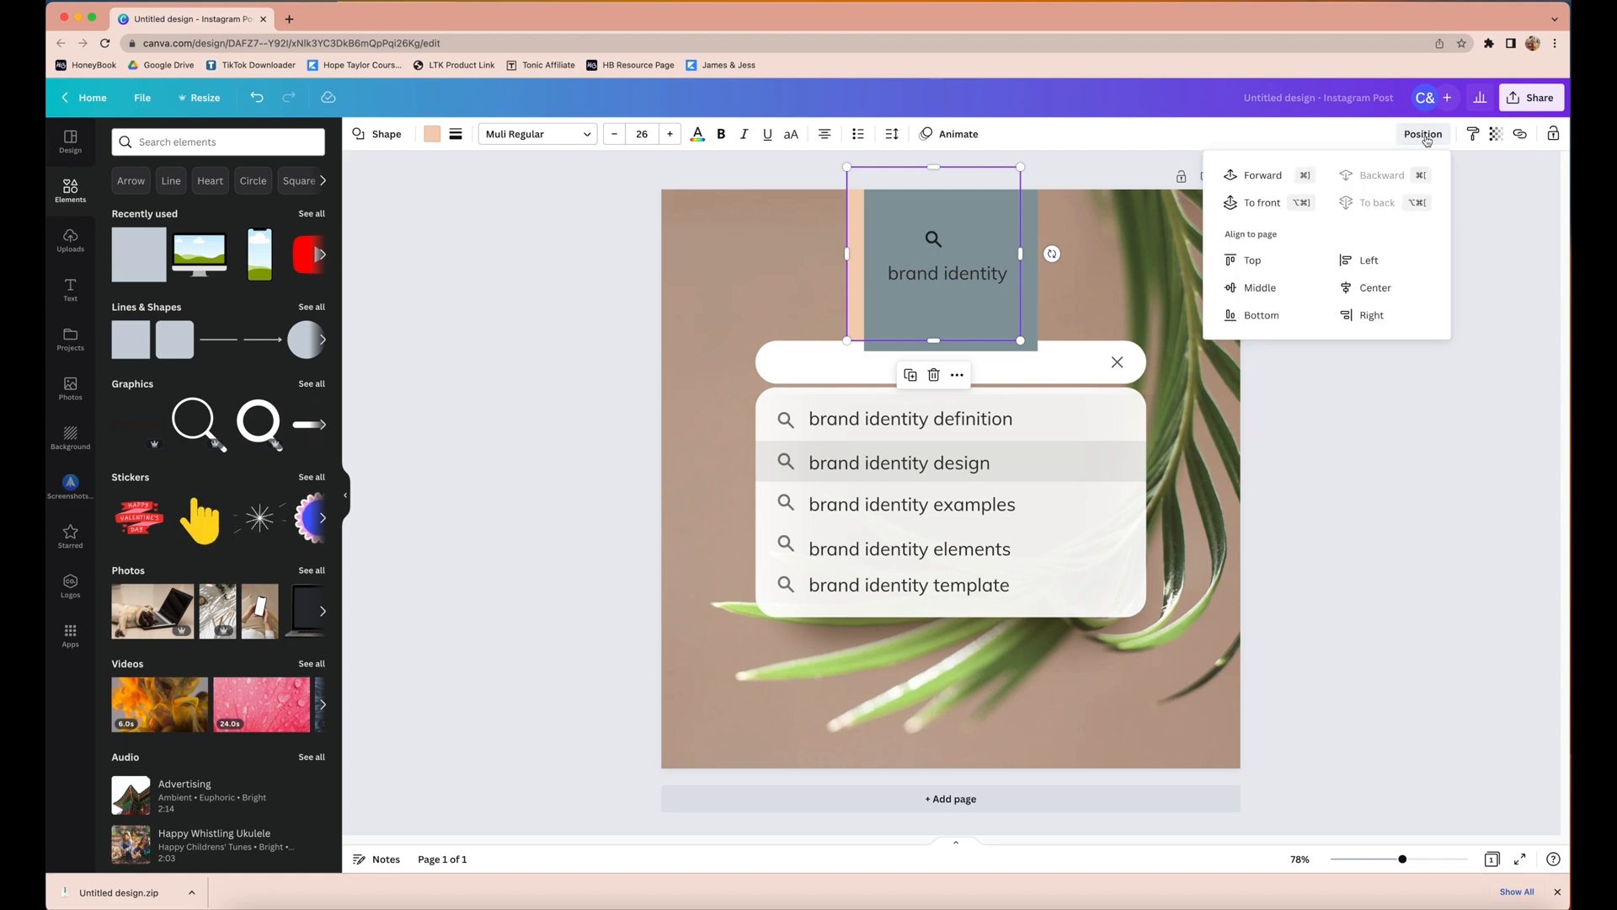
mouse_move(1259, 174)
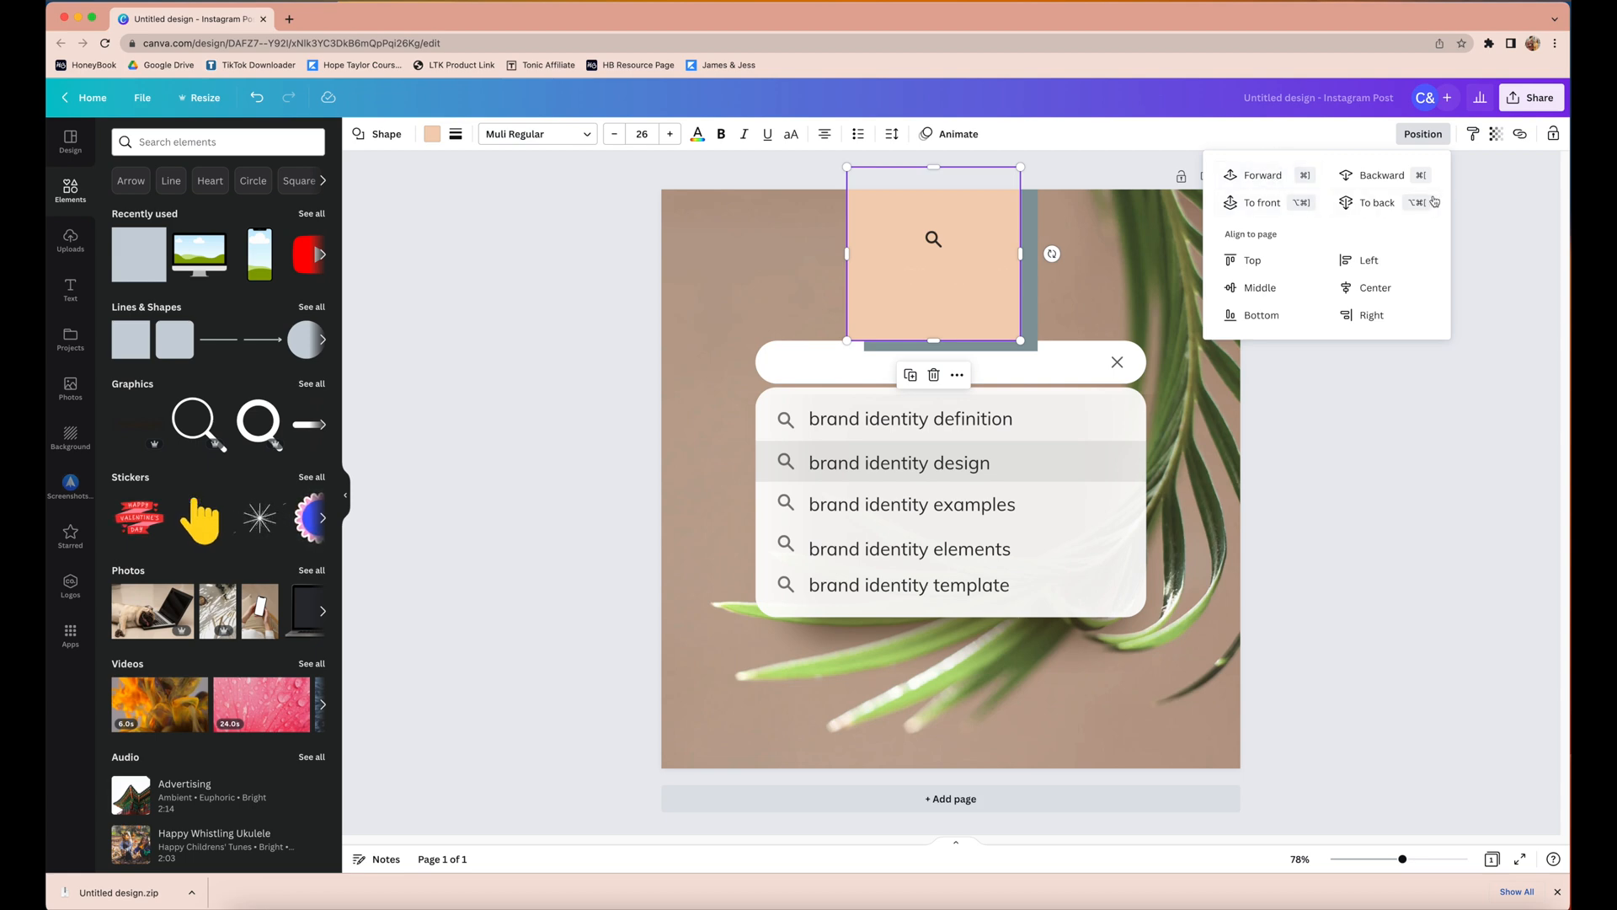
click(1262, 203)
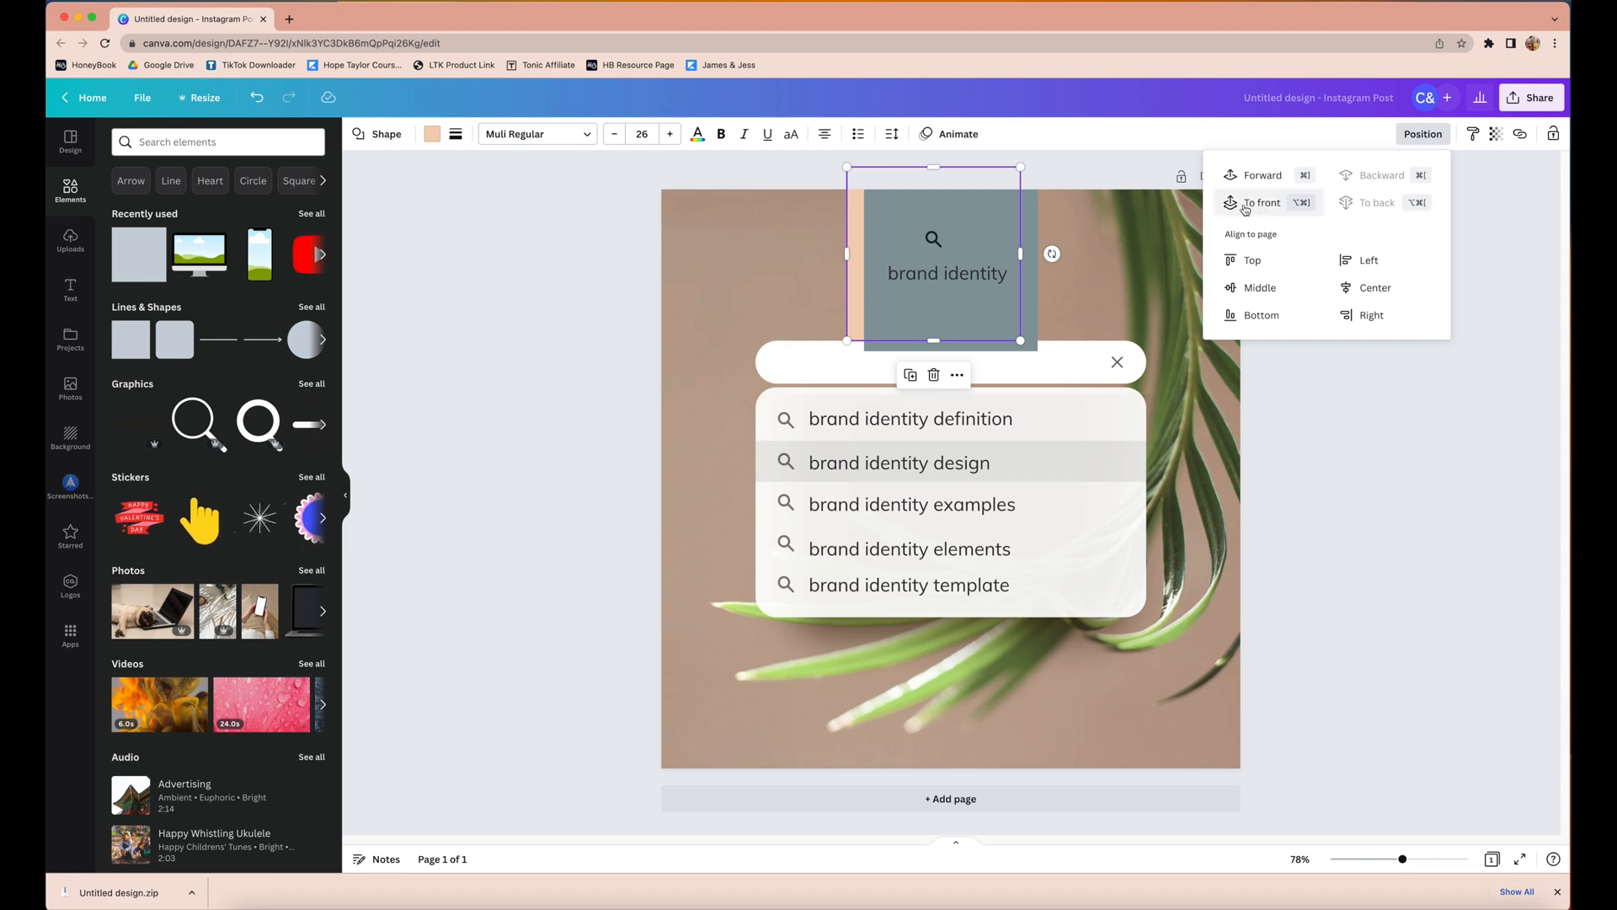
click(1263, 202)
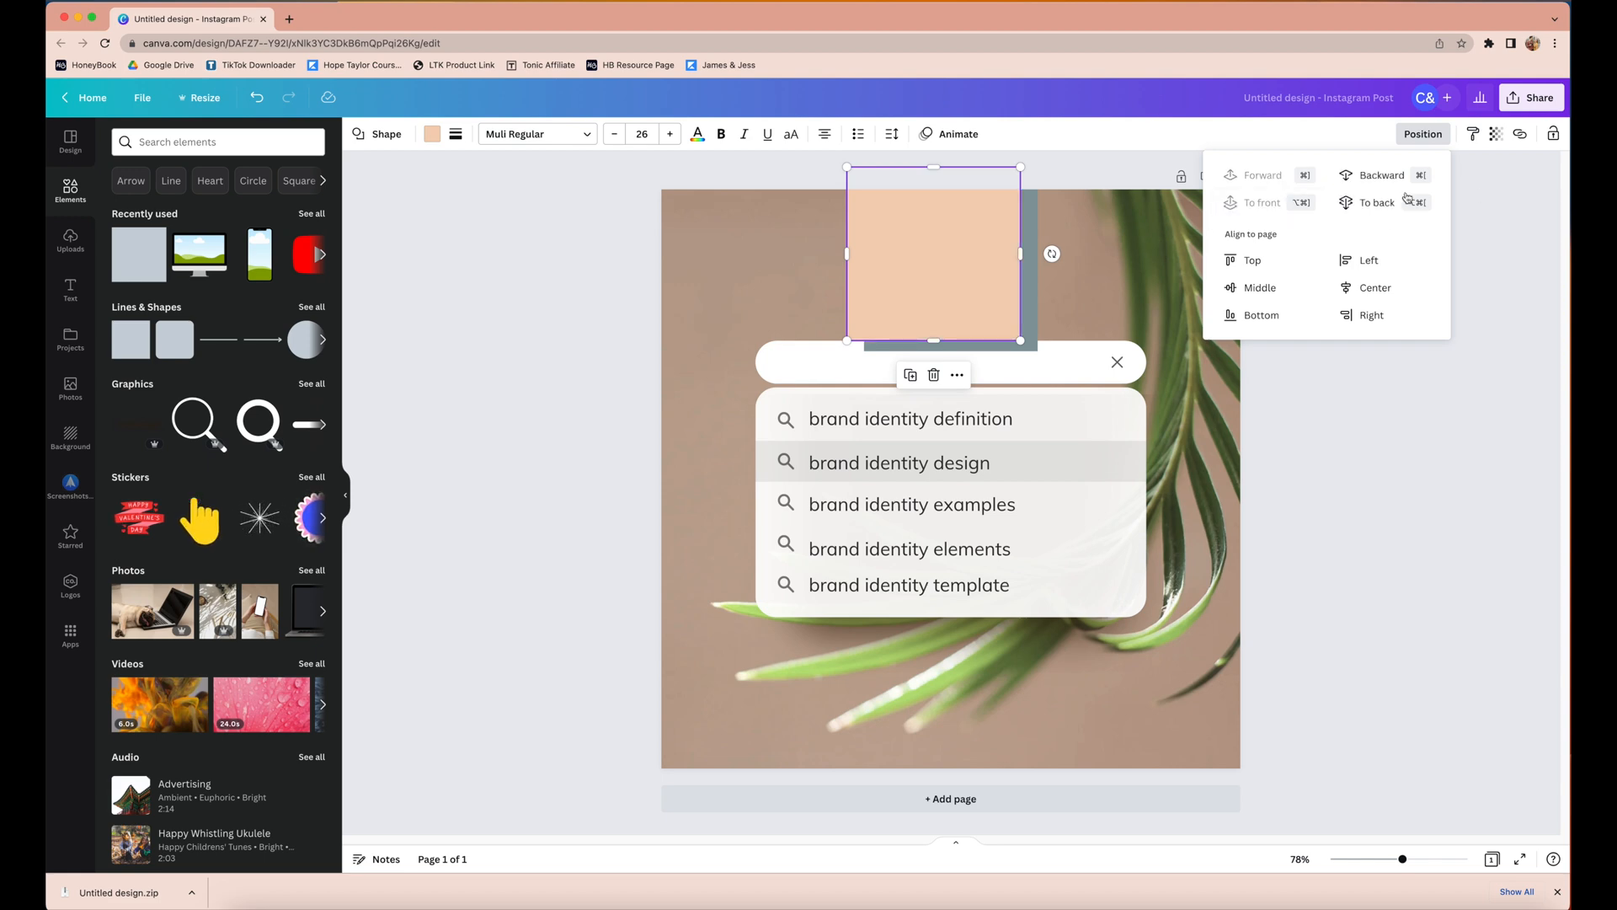